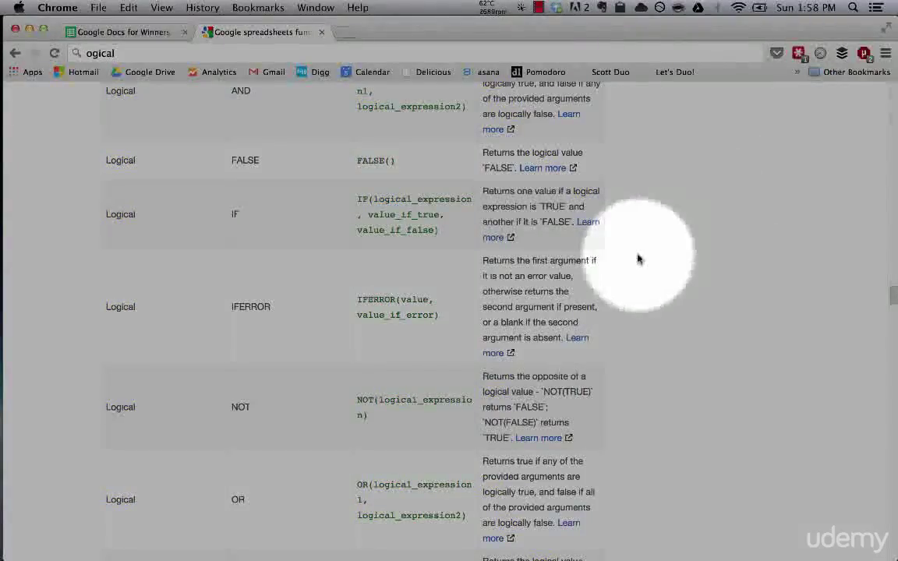
{"action": "mouse_move", "coordinate": [139, 138]}
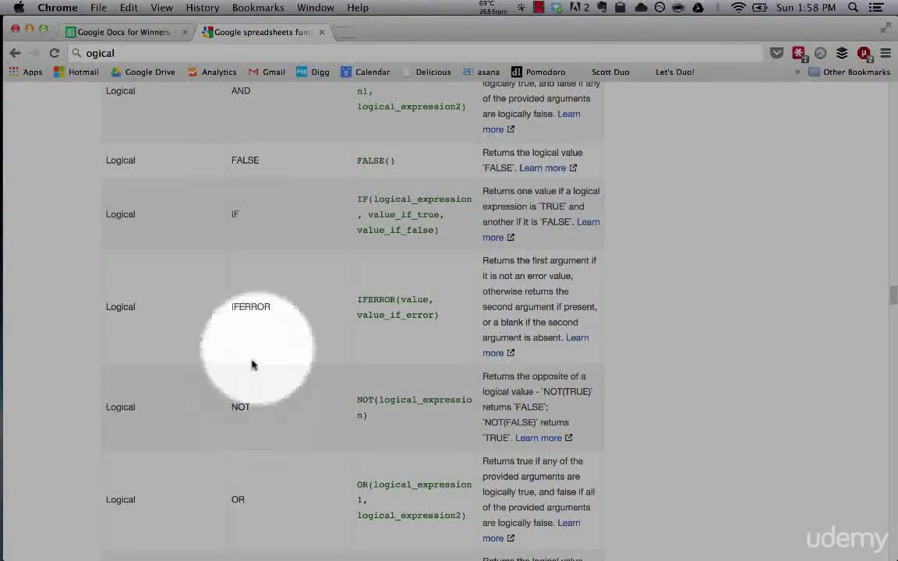
Scroll down through the remaining logical functions on the help page
{"action": "scroll", "scroll_direction": "down", "scroll_amount": 3}
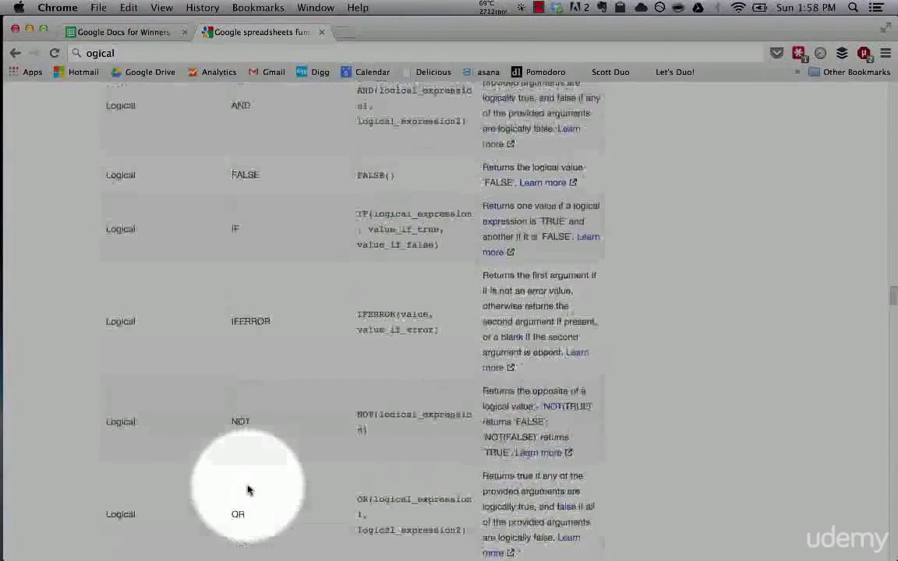
{"action": "scroll", "scroll_direction": "down", "scroll_amount": 3}
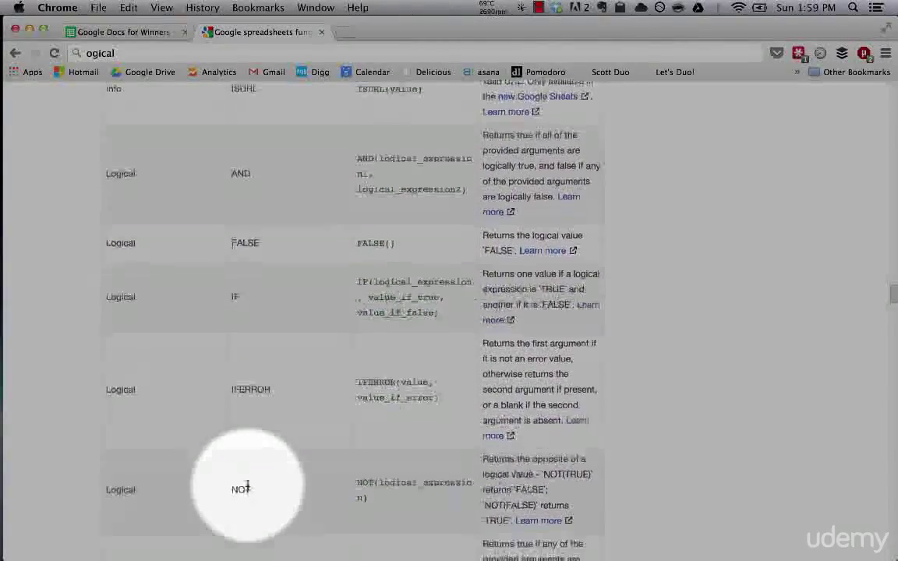
{"action": "scroll", "scroll_direction": "down", "scroll_amount": 3}
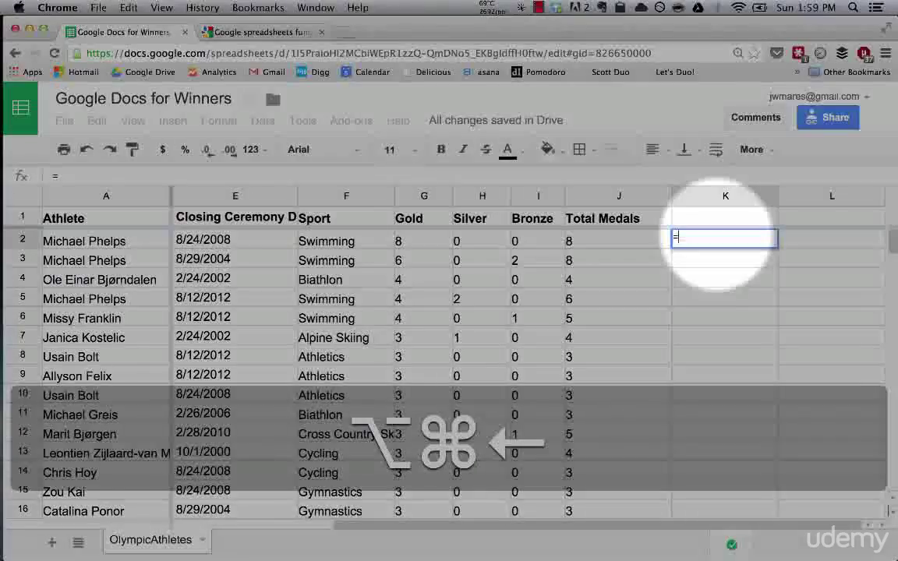
Enter =AND(1<2, 2<3) in K2, then clear it and begin a fresh =AND( formula
{"action": "type", "text": "AND("}
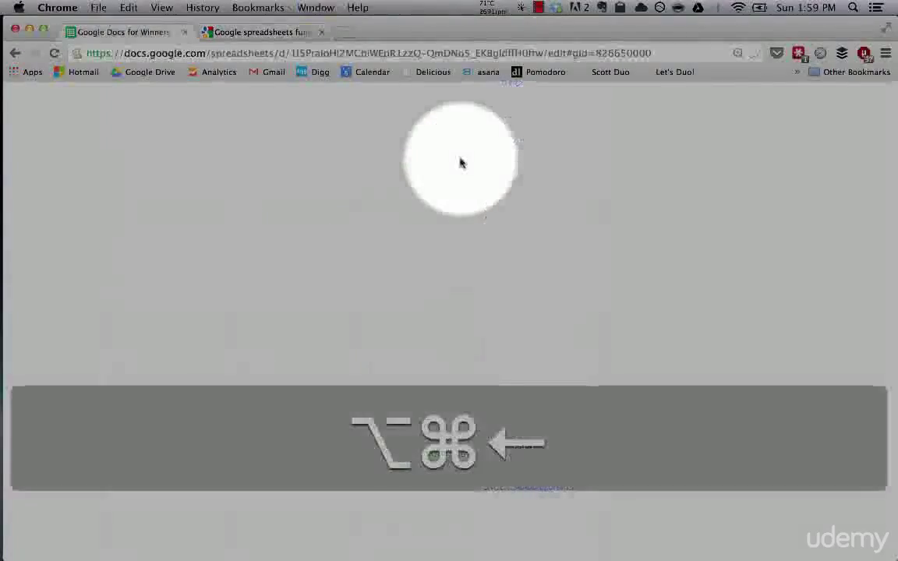
{"action": "type", "text": "=AND("}
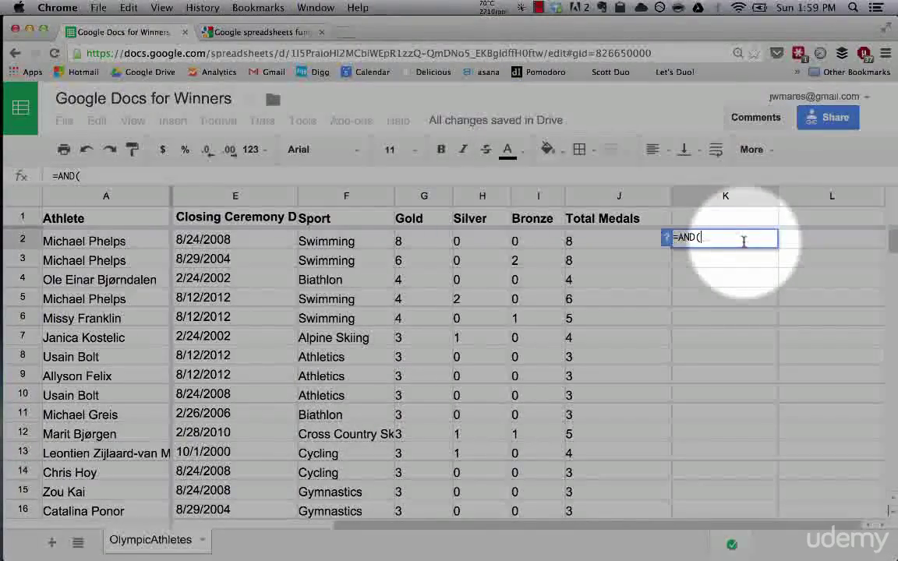
{"action": "type", "text": "1<"}
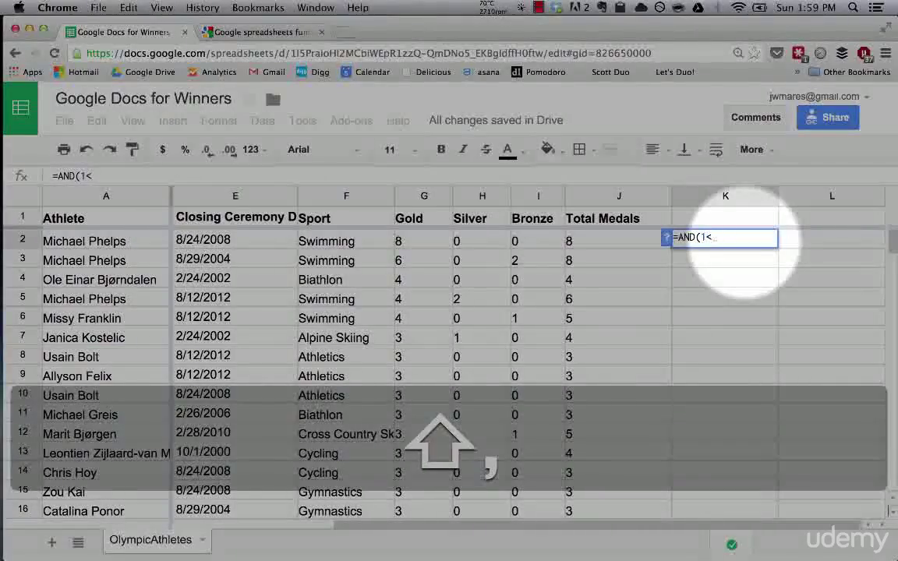
{"action": "type", "text": "2, 2<3"}
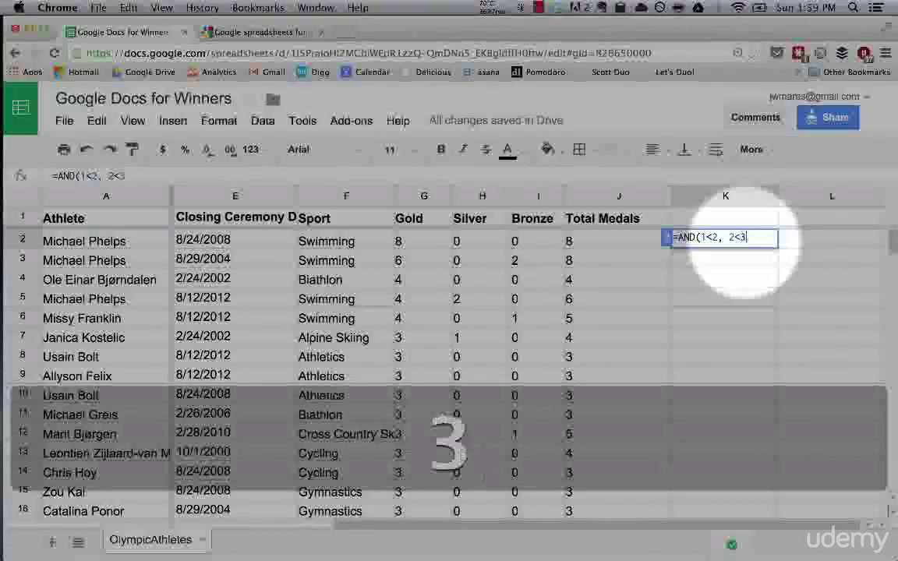
{"action": "type", "text": ")"}
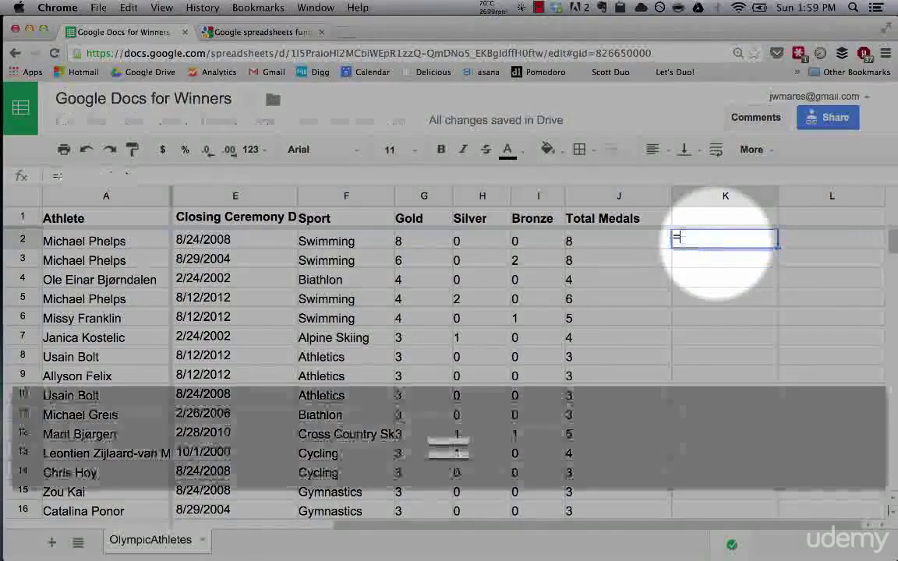
{"action": "type", "text": "=AND("}
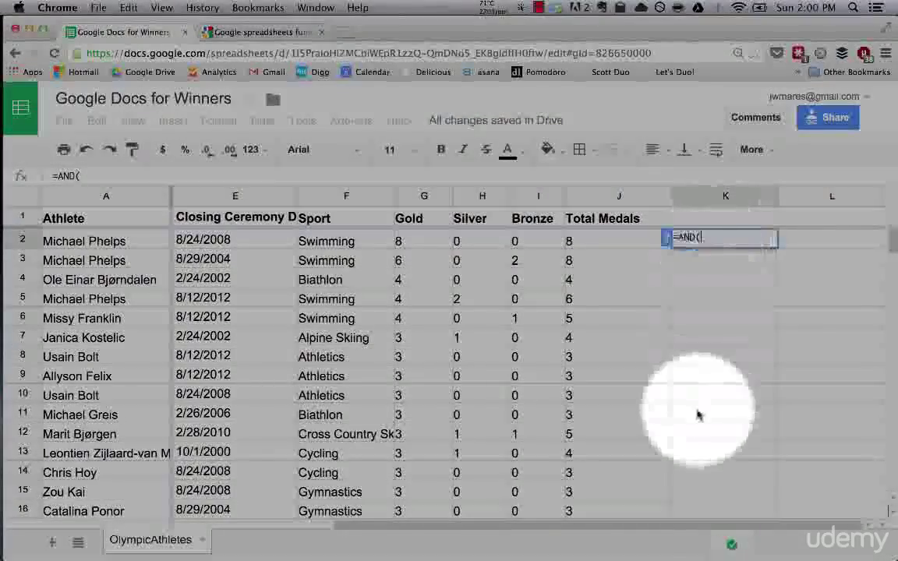
{"action": "mouse_move", "coordinate": [720, 302]}
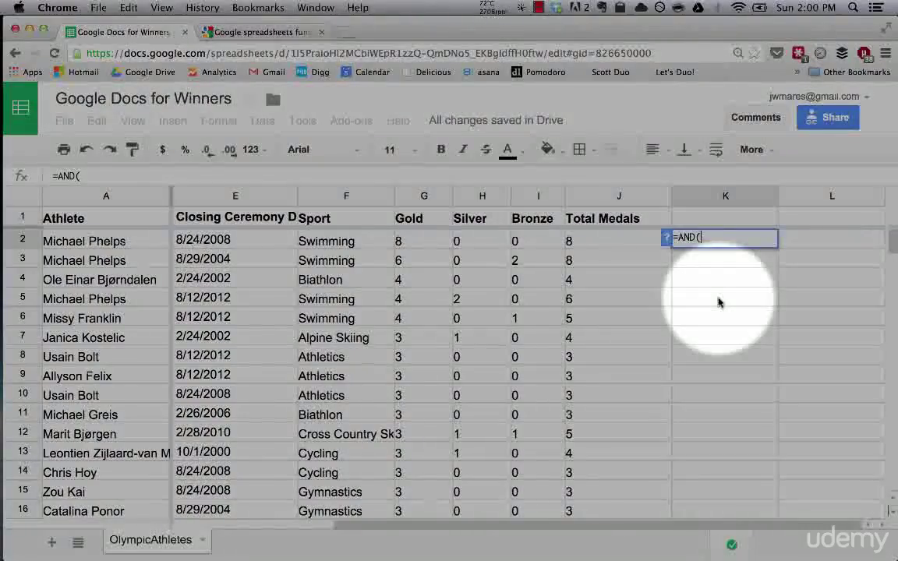
{"action": "mouse_move", "coordinate": [698, 274]}
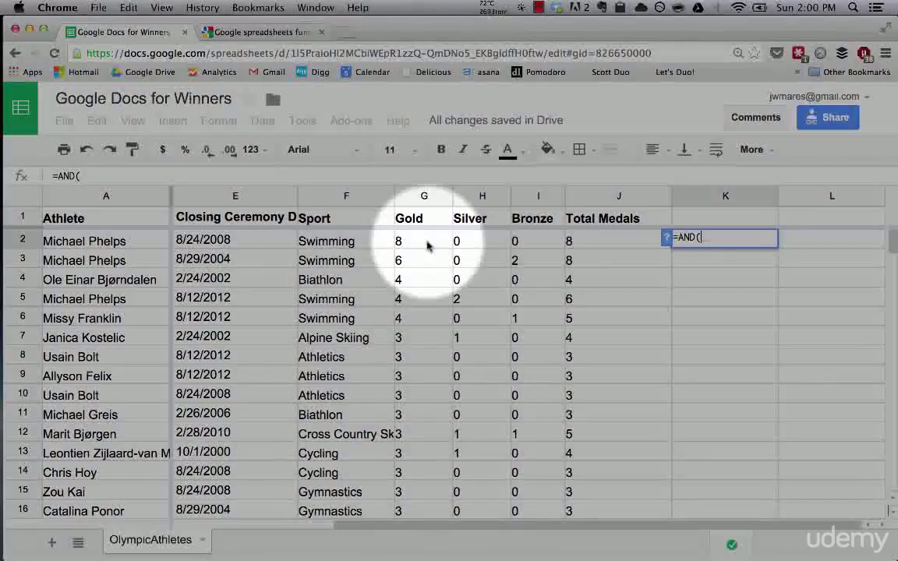
Complete =AND(G2>H2, G2>I2), fill it down to row 13 and check a FALSE case near row 132
{"action": "left_click", "coordinate": [424, 240]}
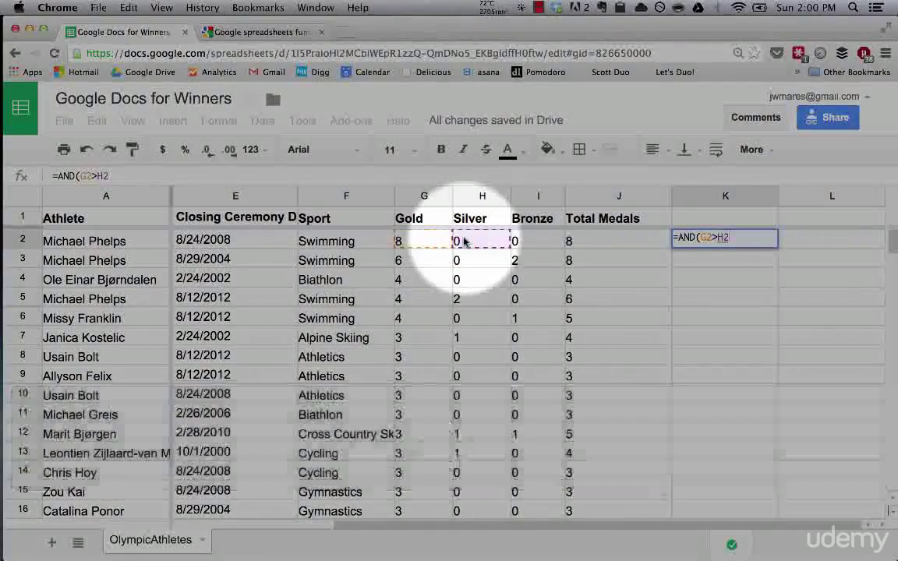
{"action": "type", "text": ",G2>I2)"}
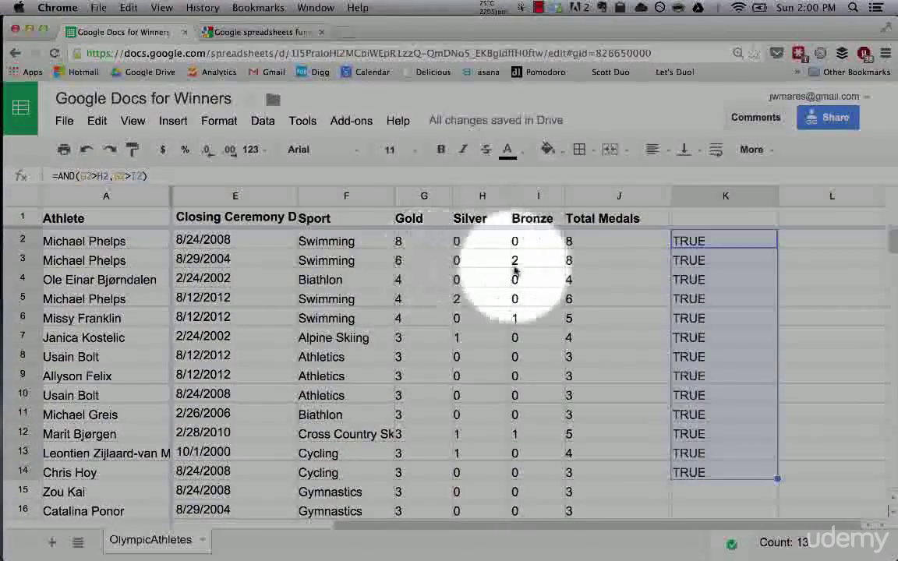
{"action": "scroll", "scroll_direction": "down", "scroll_amount": 3}
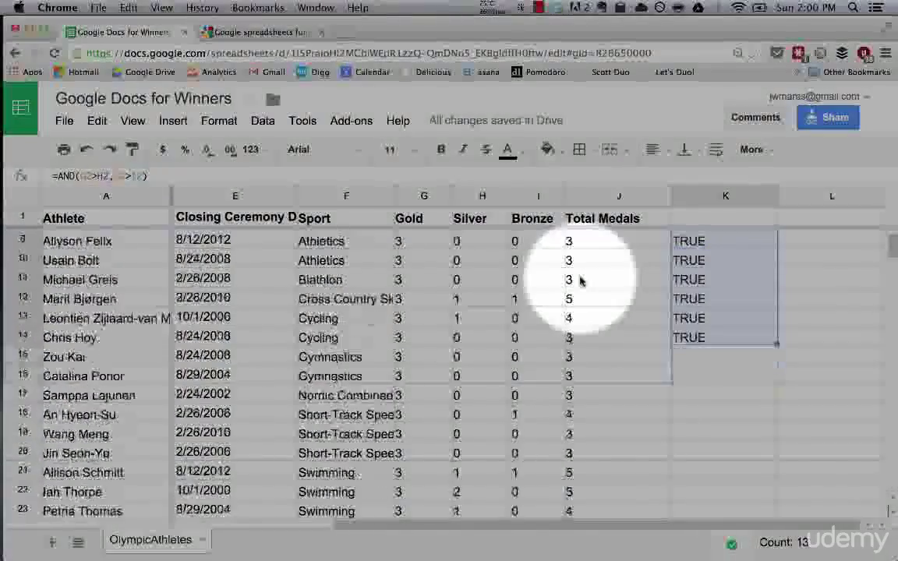
{"action": "scroll", "scroll_direction": "down", "scroll_amount": 3}
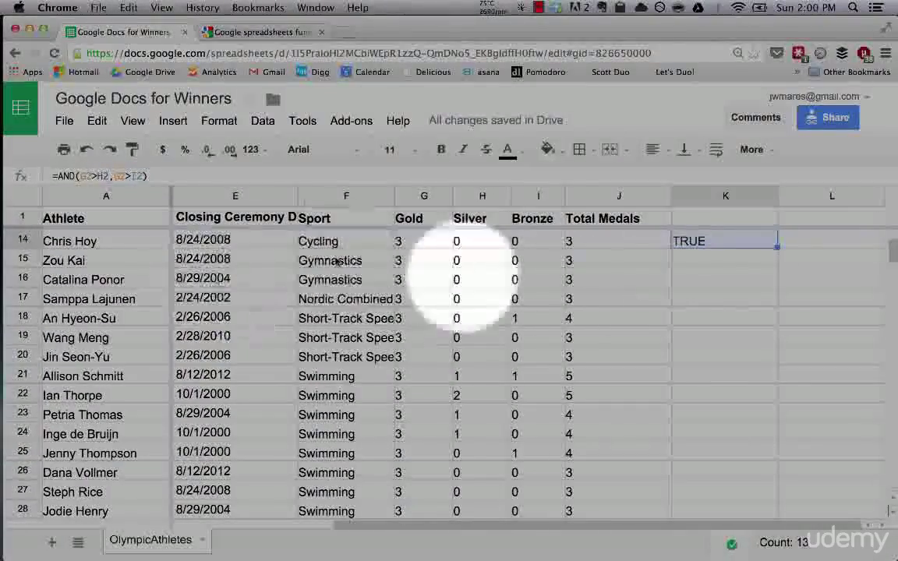
{"action": "scroll", "scroll_direction": "down", "scroll_amount": 3}
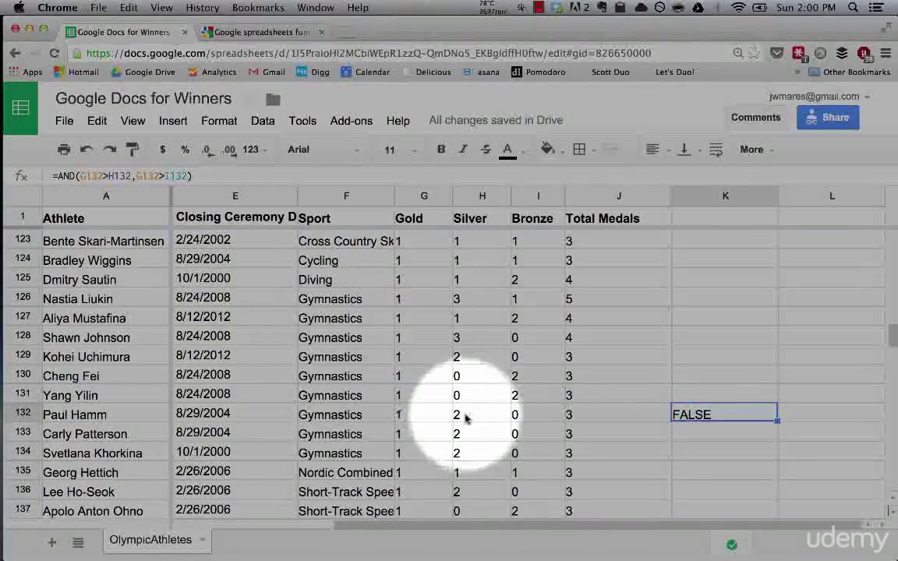
{"action": "mouse_move", "coordinate": [717, 412]}
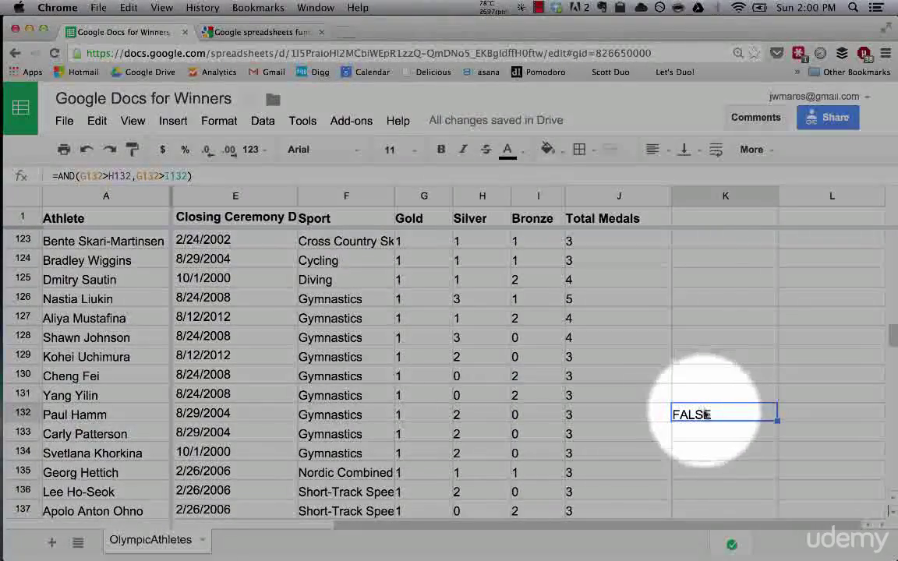
{"action": "key", "text": "Delete"}
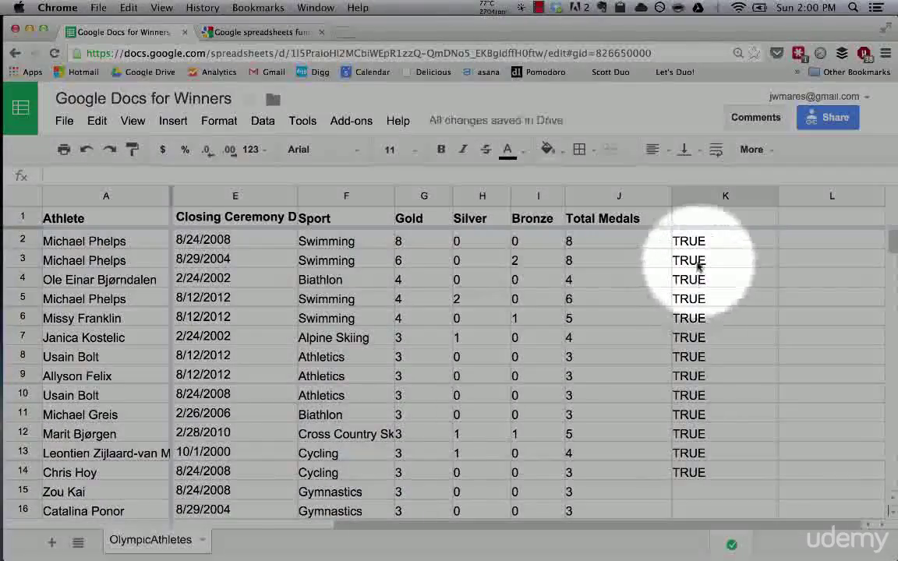
Edit the K2 AND conditions so one fails and the result reads FALSE, then reopen it
{"action": "left_click", "coordinate": [724, 240]}
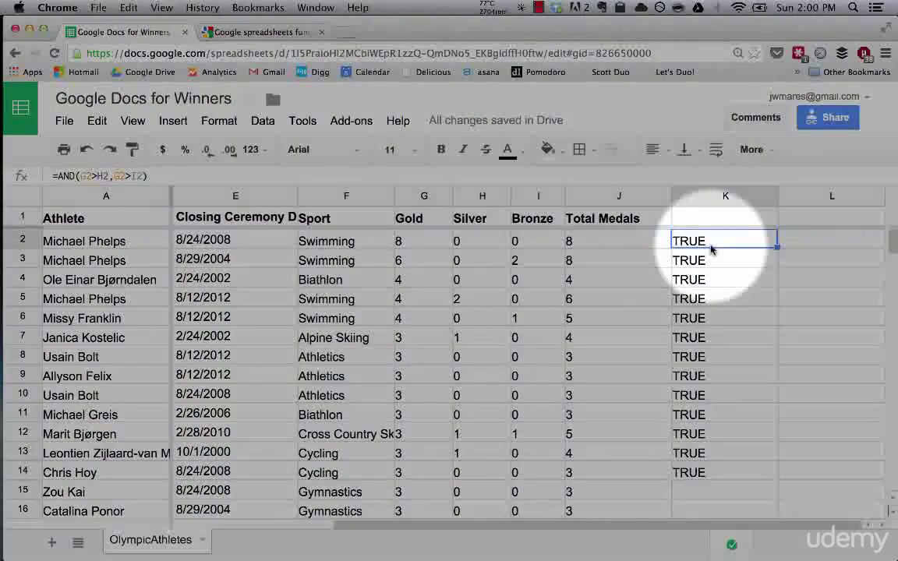
{"action": "double_click", "coordinate": [723, 240]}
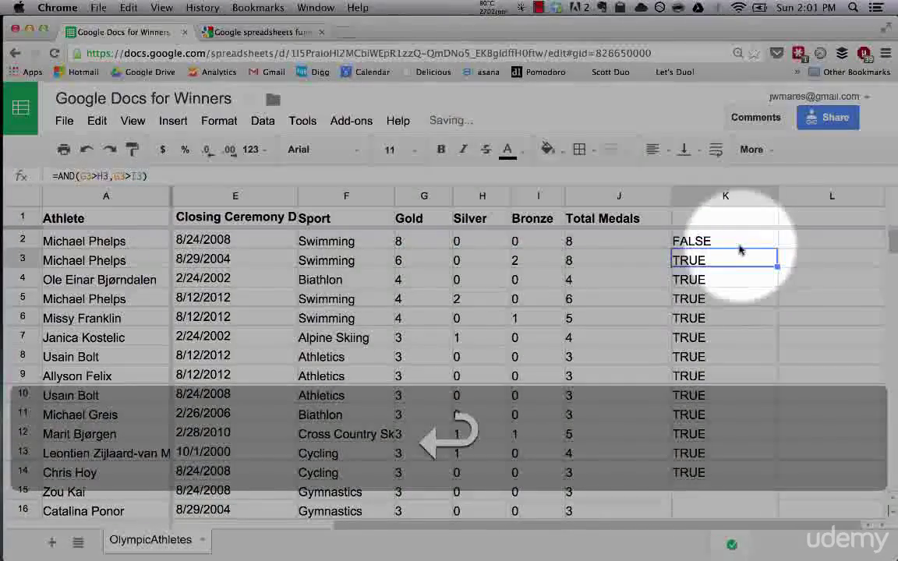
{"action": "left_click", "coordinate": [723, 240]}
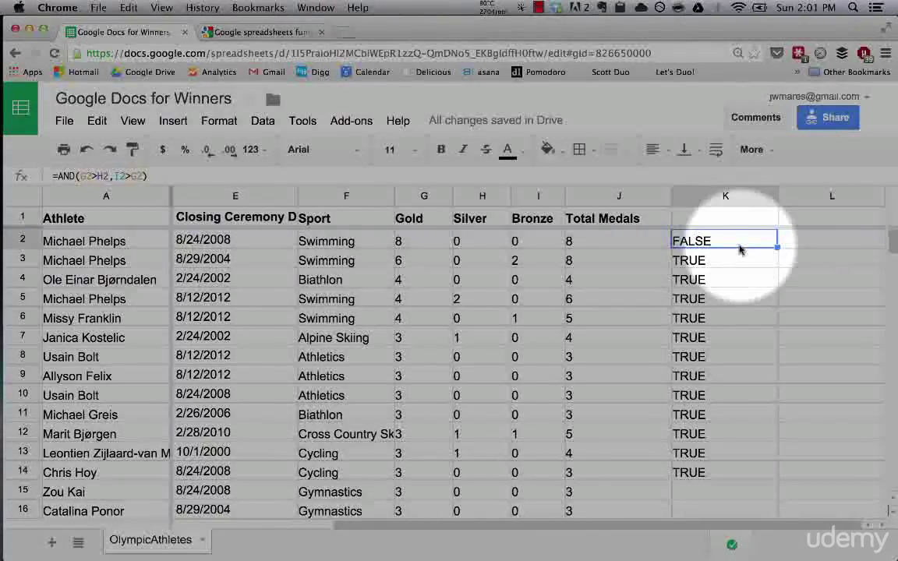
{"action": "double_click", "coordinate": [723, 240]}
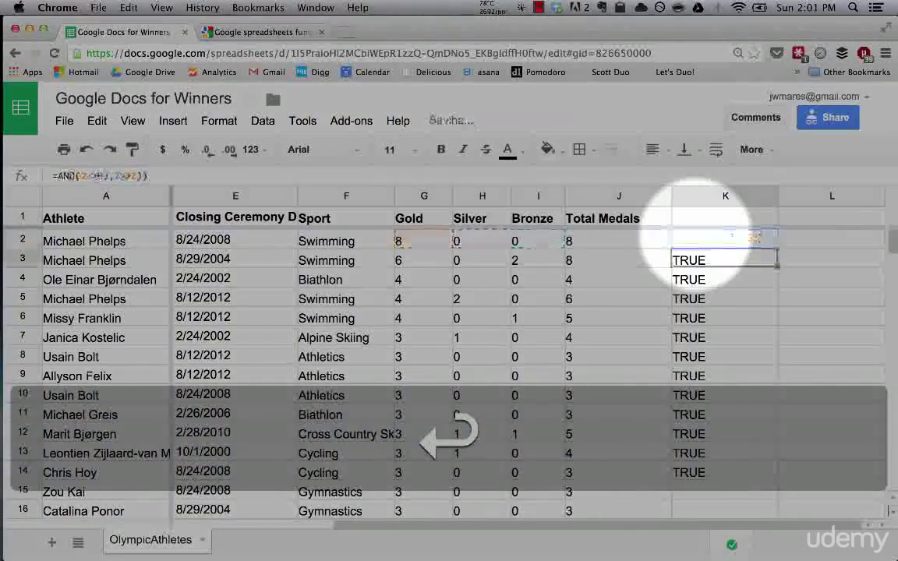
Change K2 to =OR(G2>H2, I2>H2) so it reads TRUE, then reopen the formula
{"action": "left_click", "coordinate": [723, 240]}
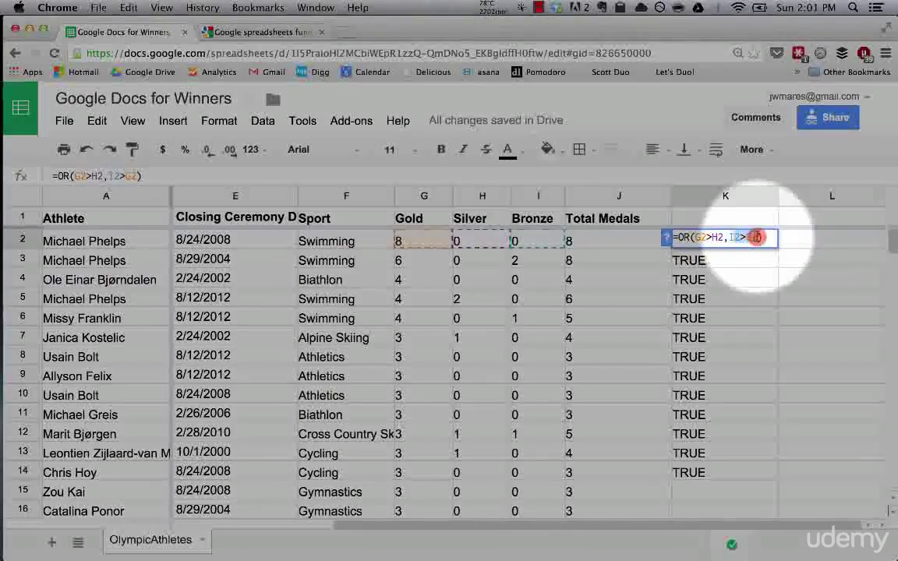
{"action": "key", "text": "enter"}
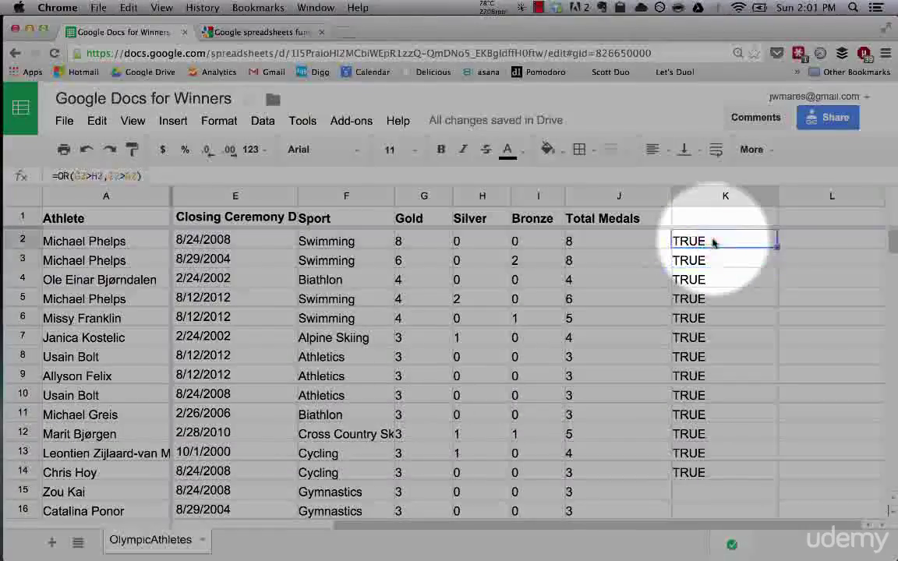
{"action": "double_click", "coordinate": [723, 240]}
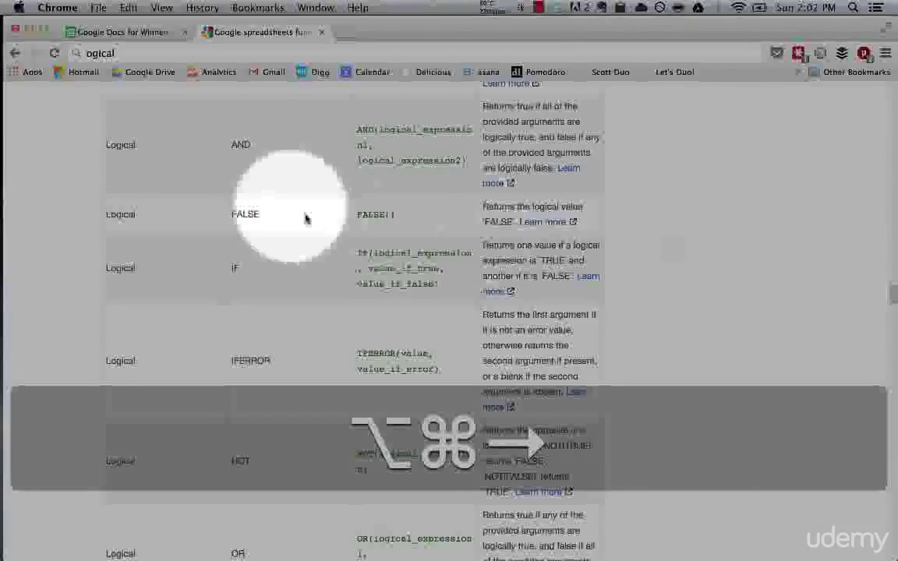
{"action": "scroll", "scroll_direction": "down", "scroll_amount": 3}
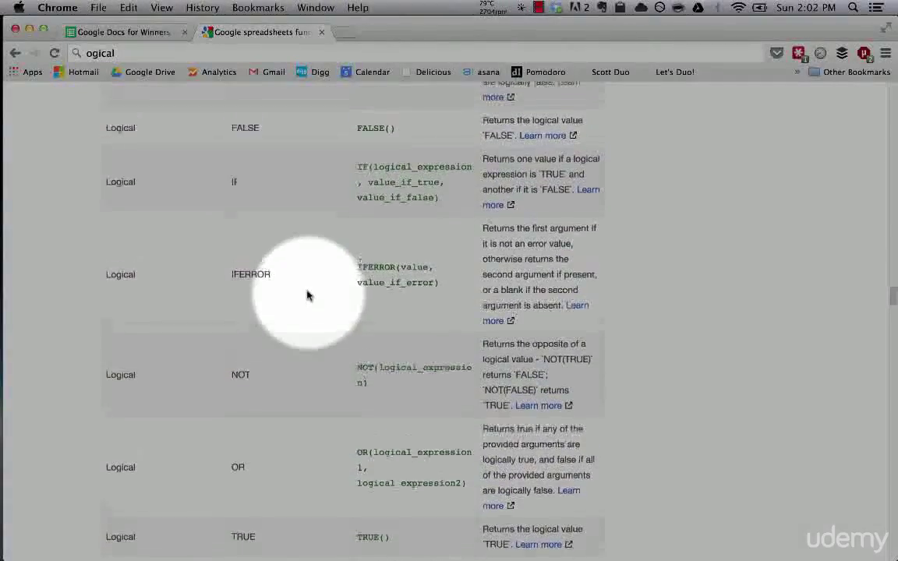
{"action": "scroll", "scroll_direction": "down", "scroll_amount": 3}
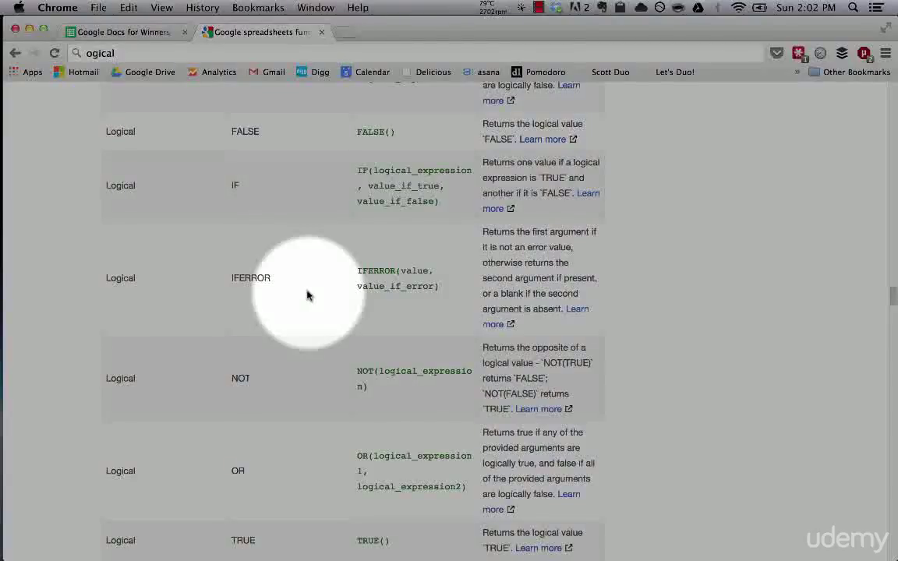
{"action": "mouse_move", "coordinate": [268, 258]}
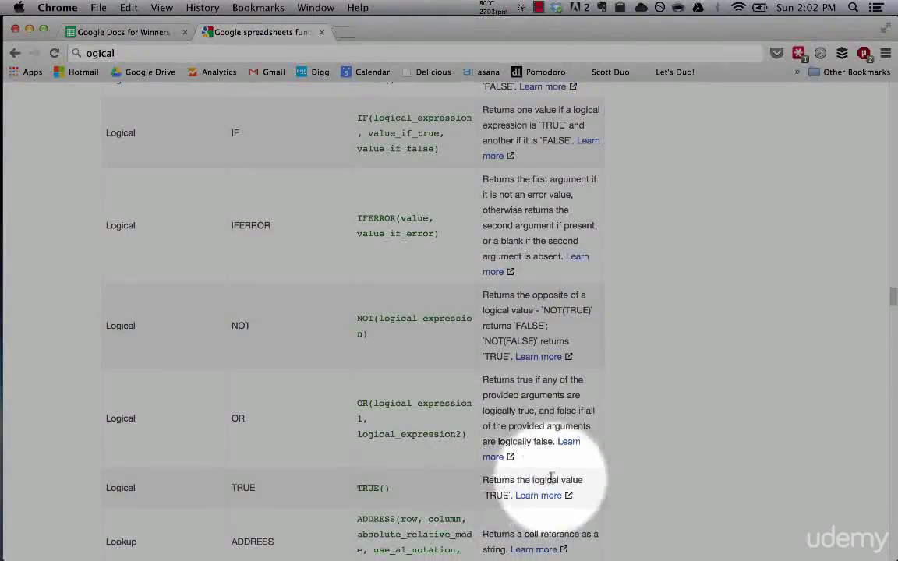
{"action": "key", "text": "cmd+left"}
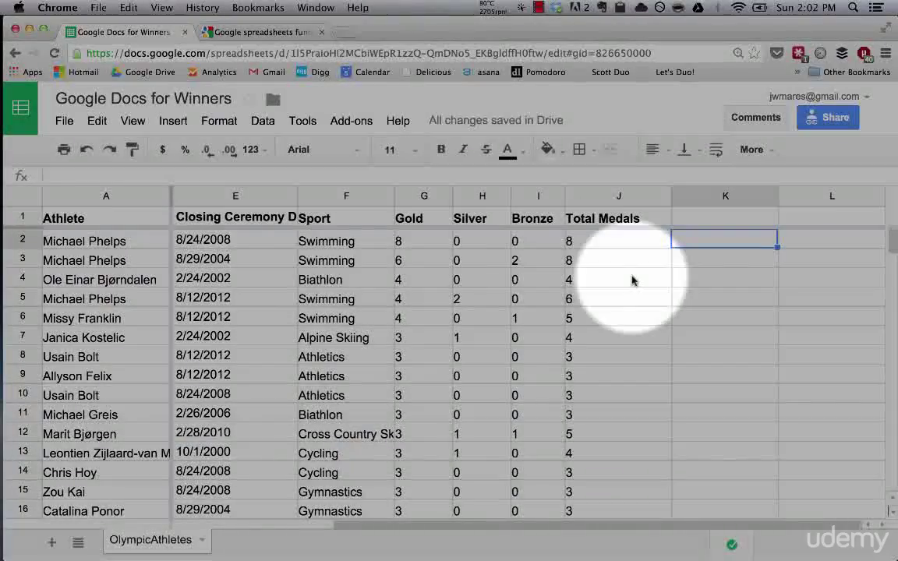
{"action": "type", "text": "=tre"}
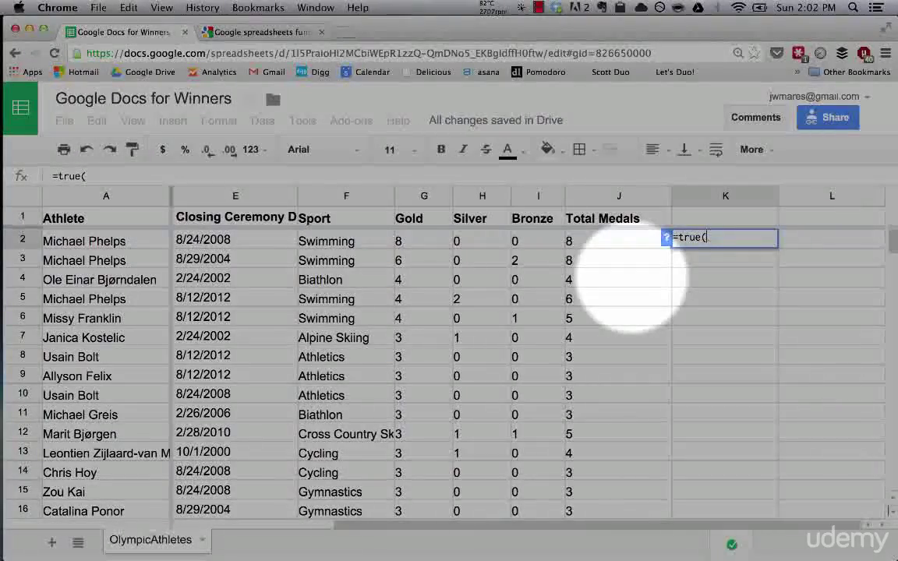
{"action": "type", "text": "1305872340"}
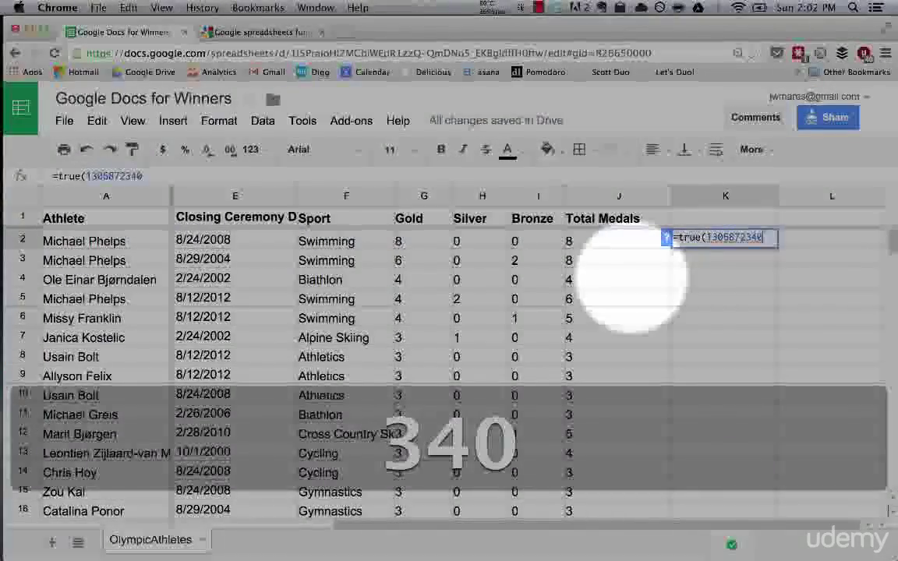
{"action": "type", "text": "/3"}
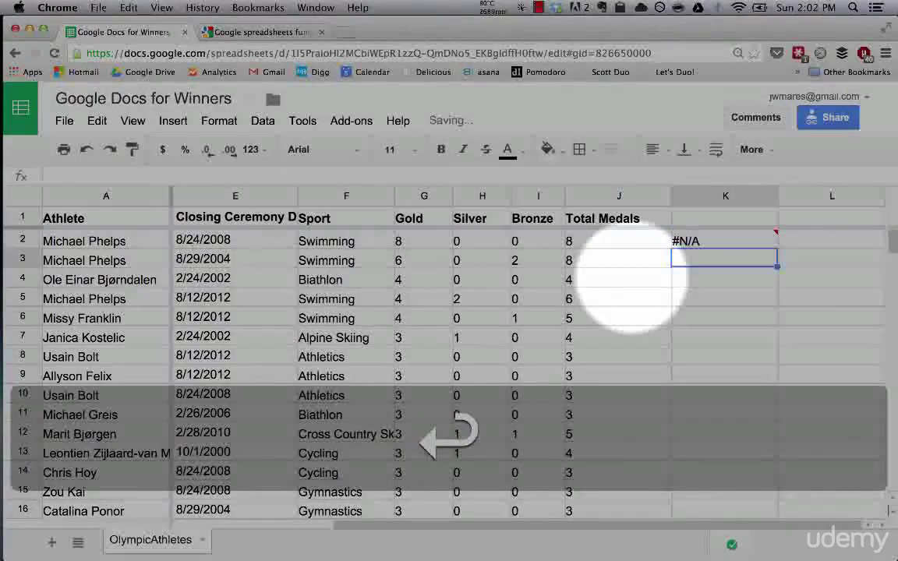
{"action": "left_click", "coordinate": [723, 240]}
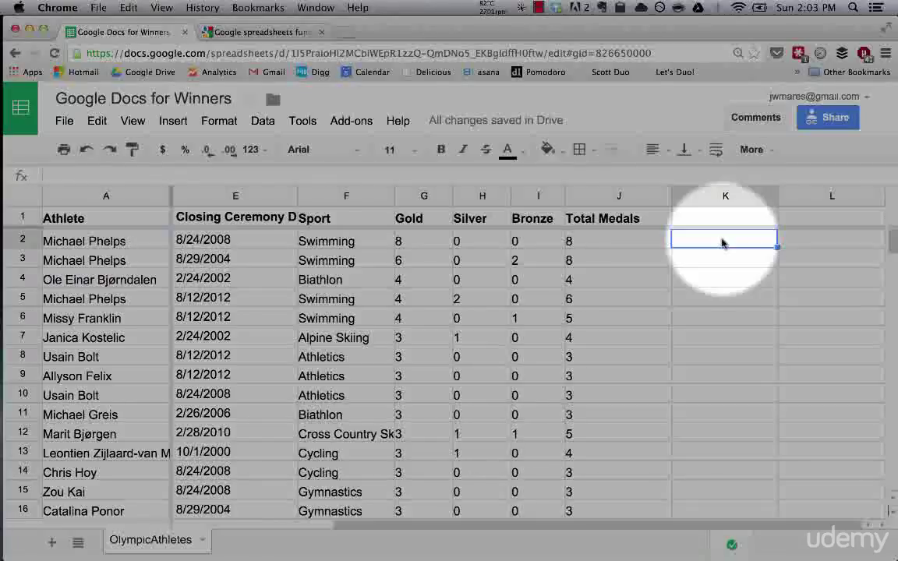
Enter =IF(G2>H2,"gold","false") in K2 so the first athlete reads gold
{"action": "type", "text": "=if"}
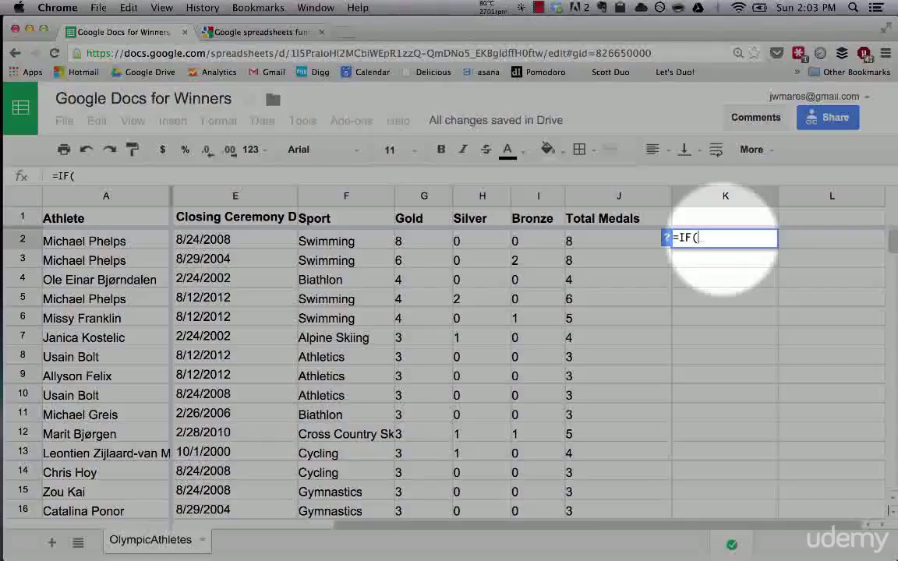
{"action": "mouse_move", "coordinate": [650, 249]}
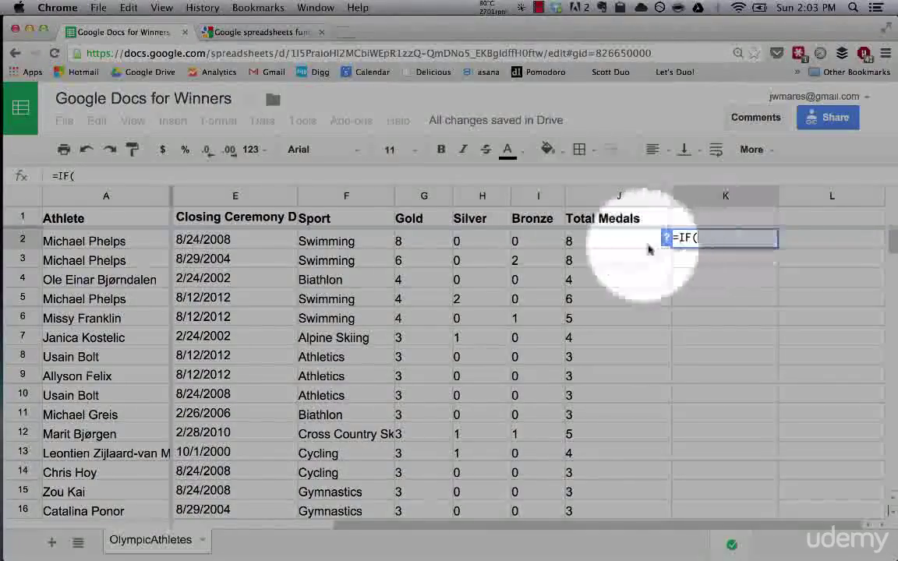
{"action": "left_click", "coordinate": [424, 239]}
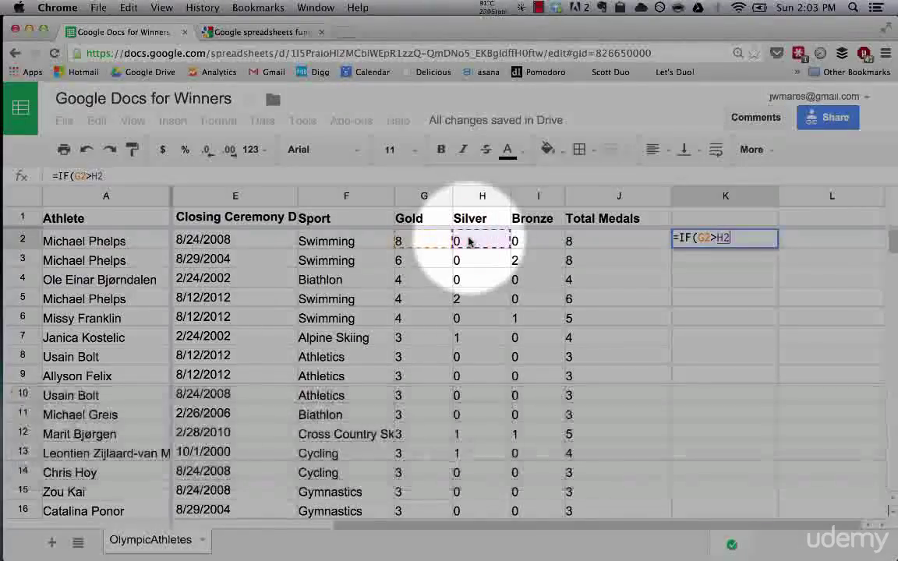
{"action": "type", "text": ",\"gold\")"}
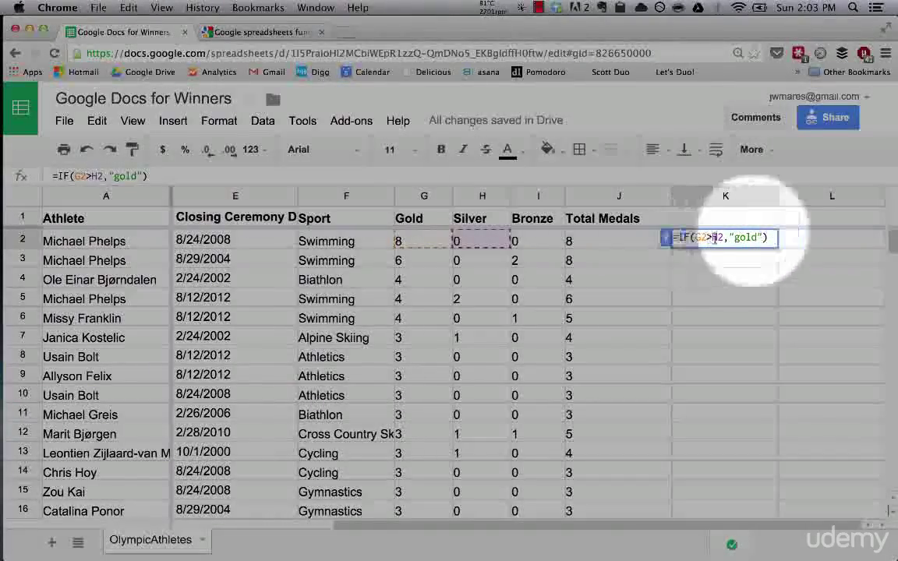
{"action": "key", "text": "space"}
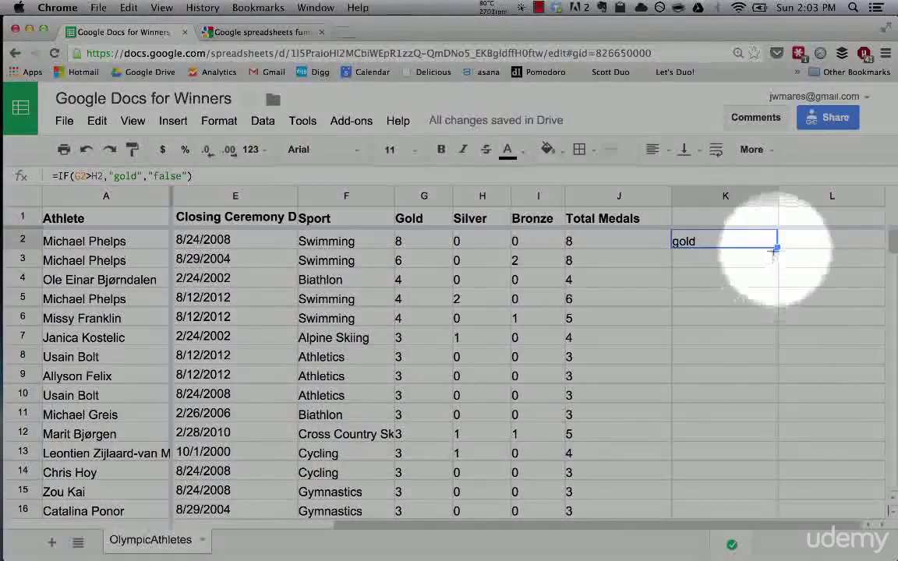
Copy the gold/false formula from K2 down column K for the first dozen athletes
{"action": "left_click_drag", "start_coordinate": [776, 249], "coordinate": [776, 475]}
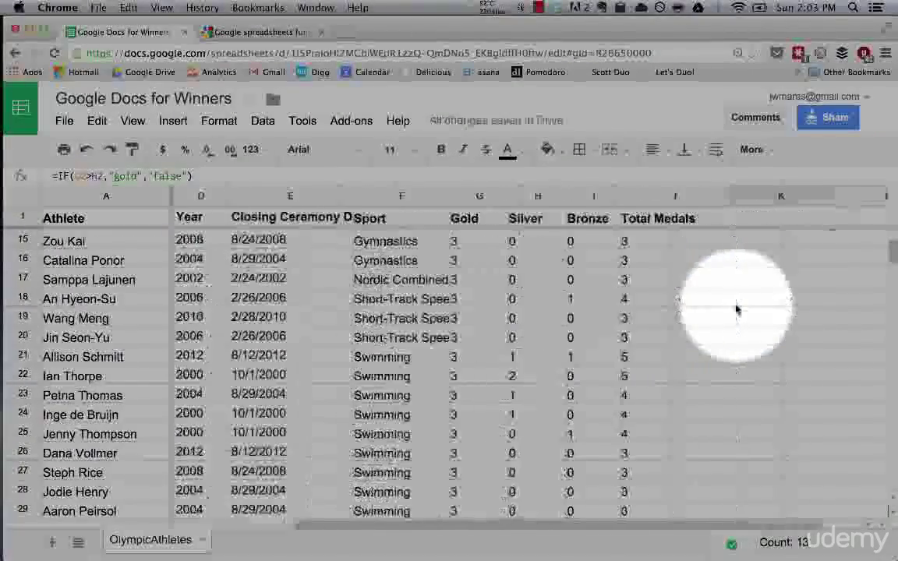
{"action": "key", "text": "cmd+c"}
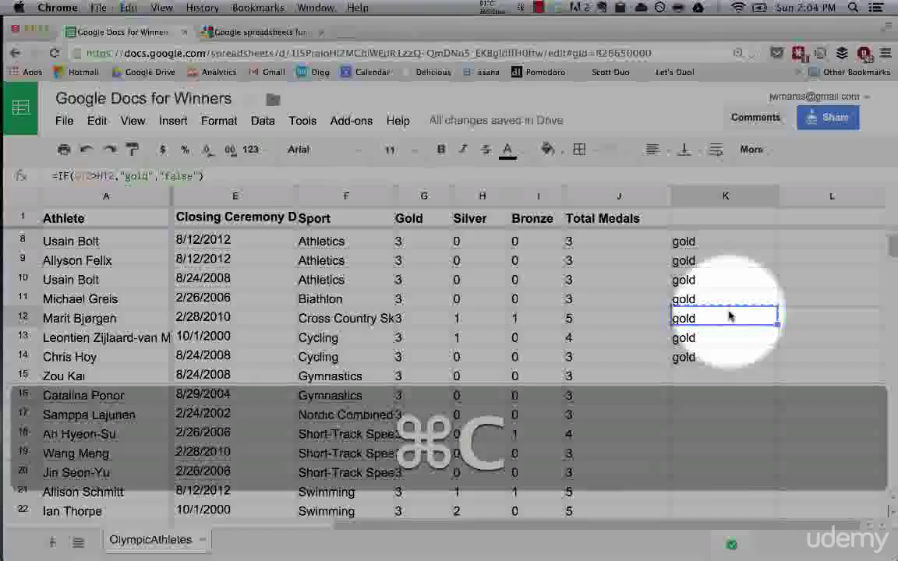
{"action": "scroll", "scroll_direction": "down", "scroll_amount": 3}
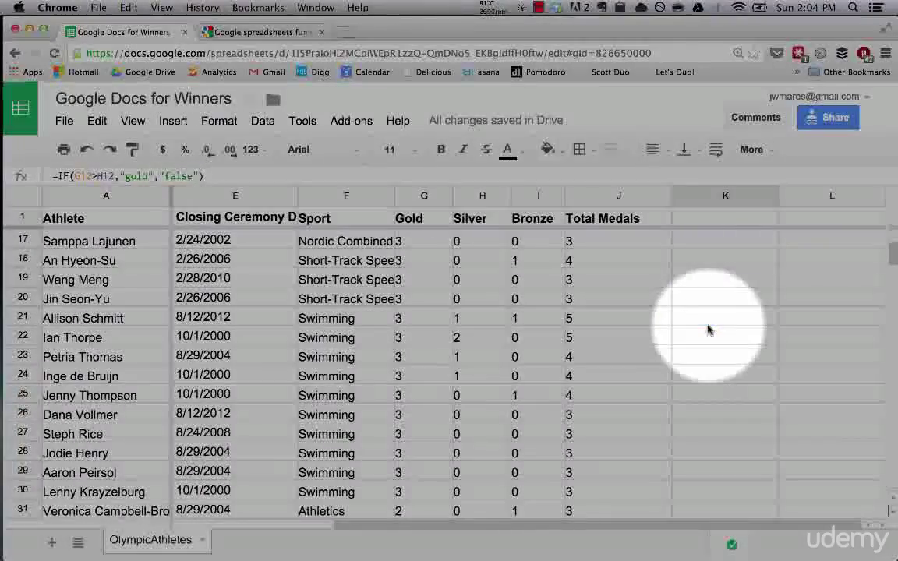
{"action": "scroll", "scroll_direction": "down", "scroll_amount": 3}
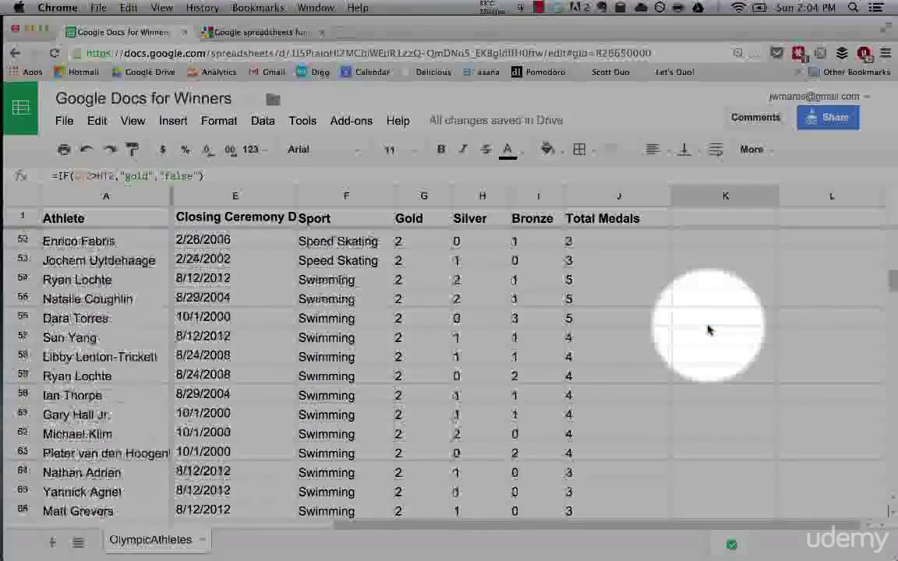
{"action": "scroll", "scroll_direction": "down", "scroll_amount": 3}
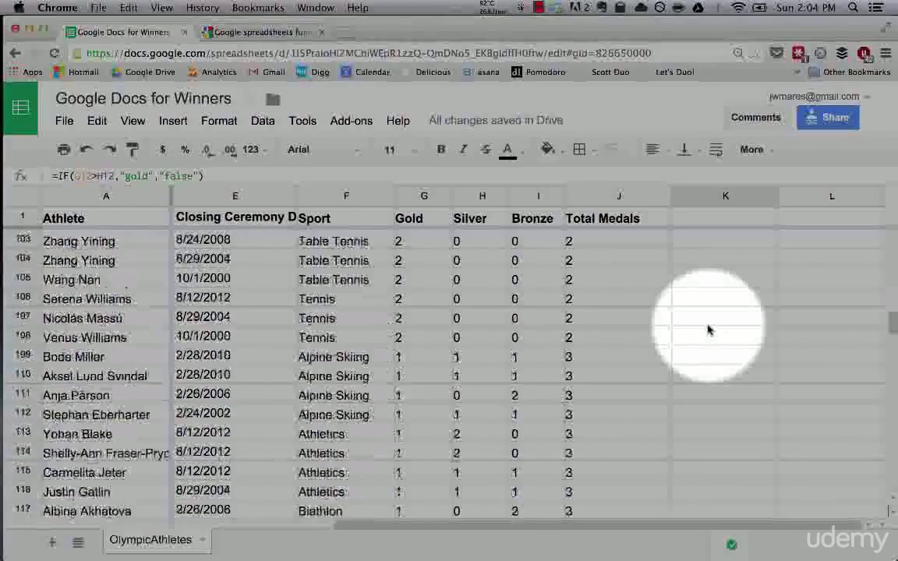
{"action": "scroll", "scroll_direction": "down", "scroll_amount": 3}
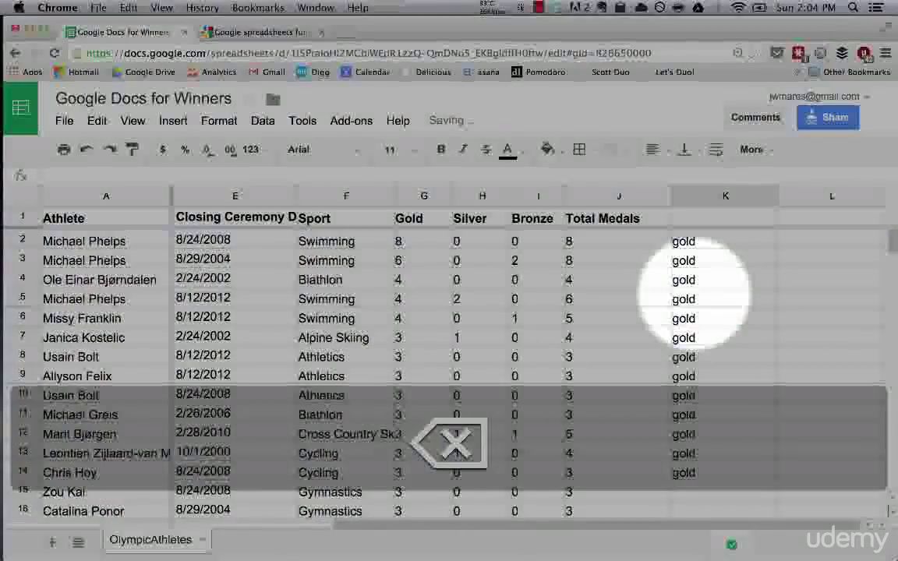
{"action": "left_click", "coordinate": [724, 240]}
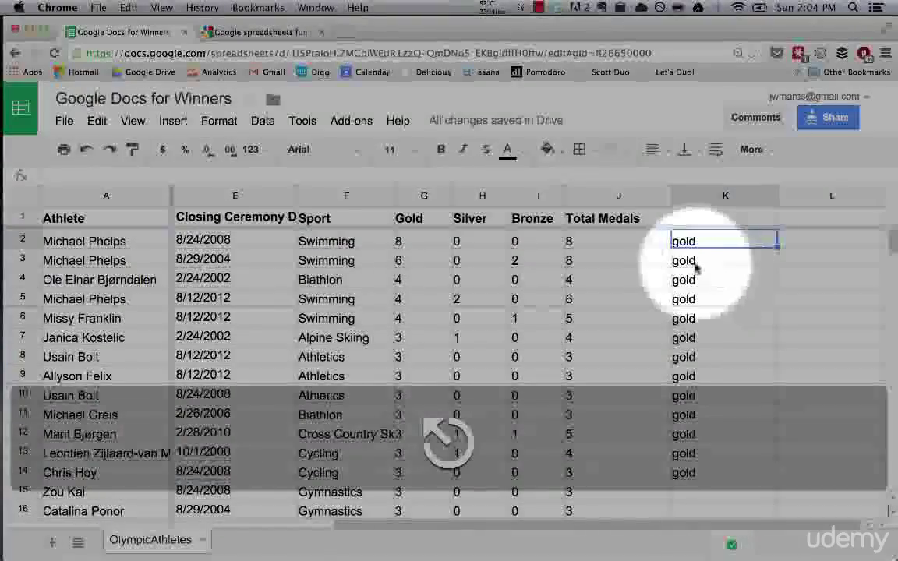
Start an IF formula in K2 and check the country column before fixing the cell
{"action": "left_click", "coordinate": [723, 471]}
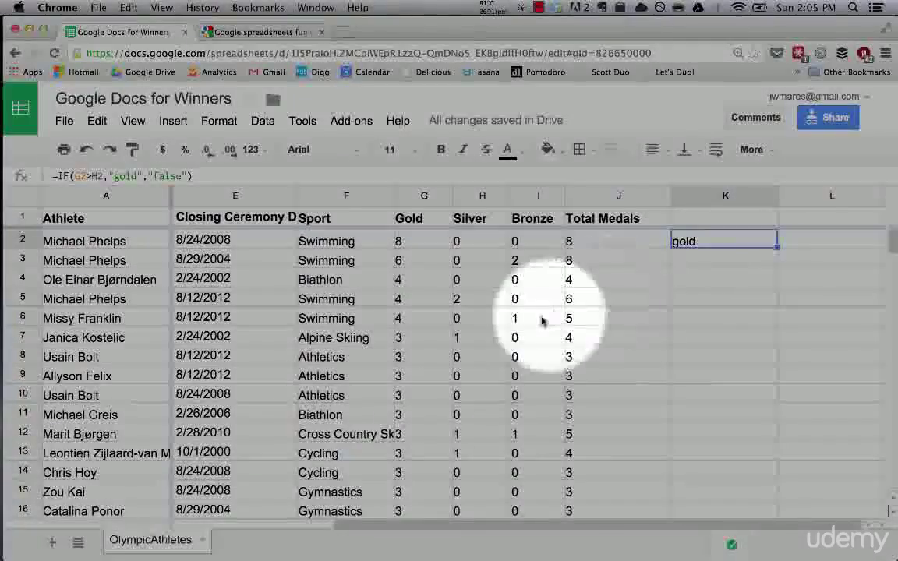
{"action": "type", "text": "=if"}
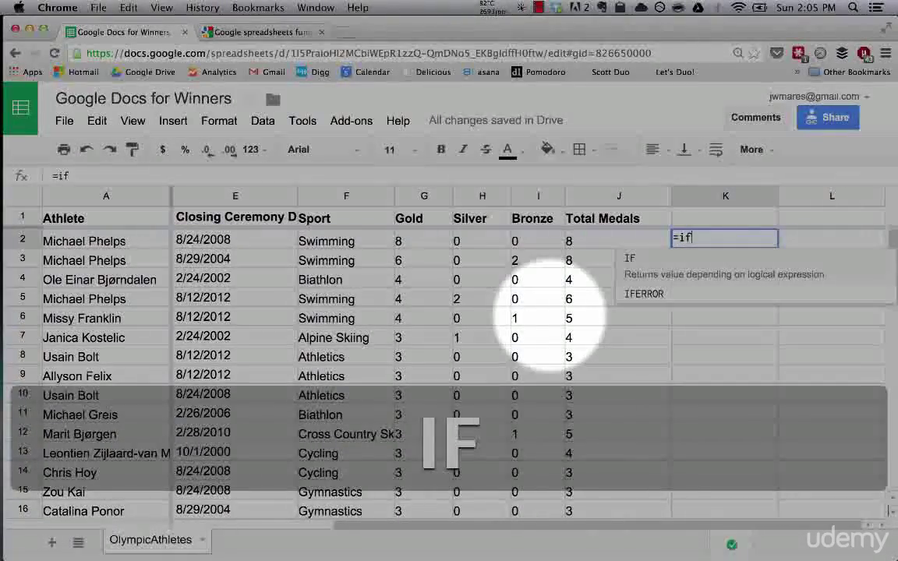
{"action": "type", "text": "(C2"}
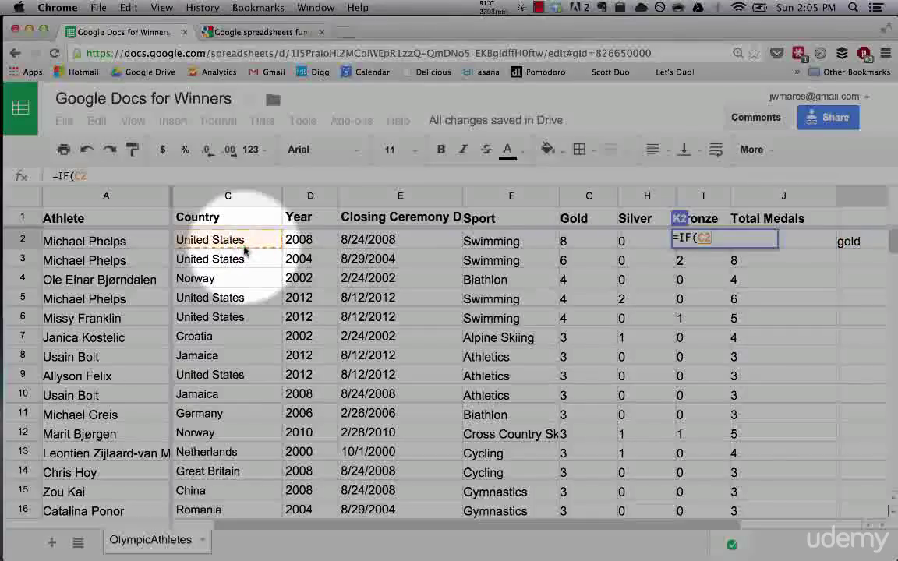
{"action": "scroll", "scroll_direction": "right", "scroll_amount": 3}
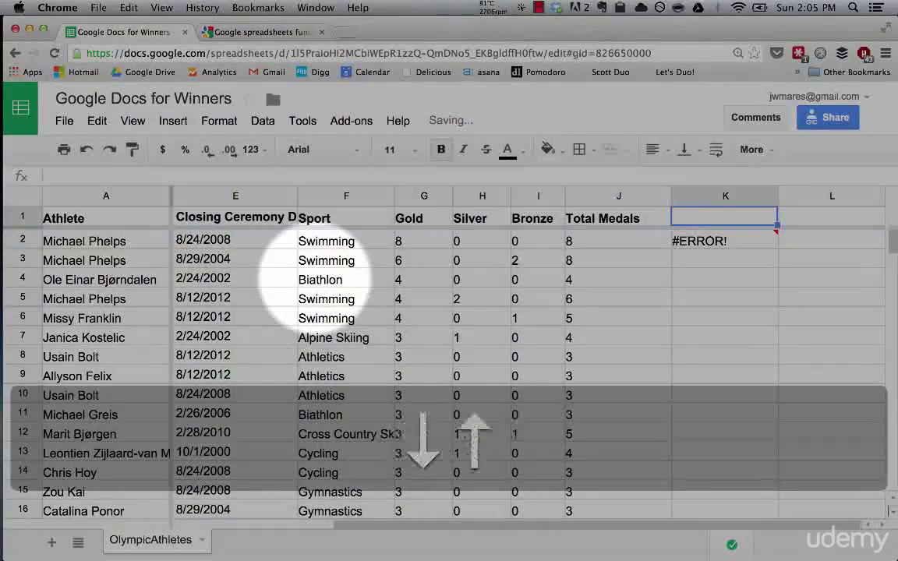
{"action": "left_click", "coordinate": [725, 240]}
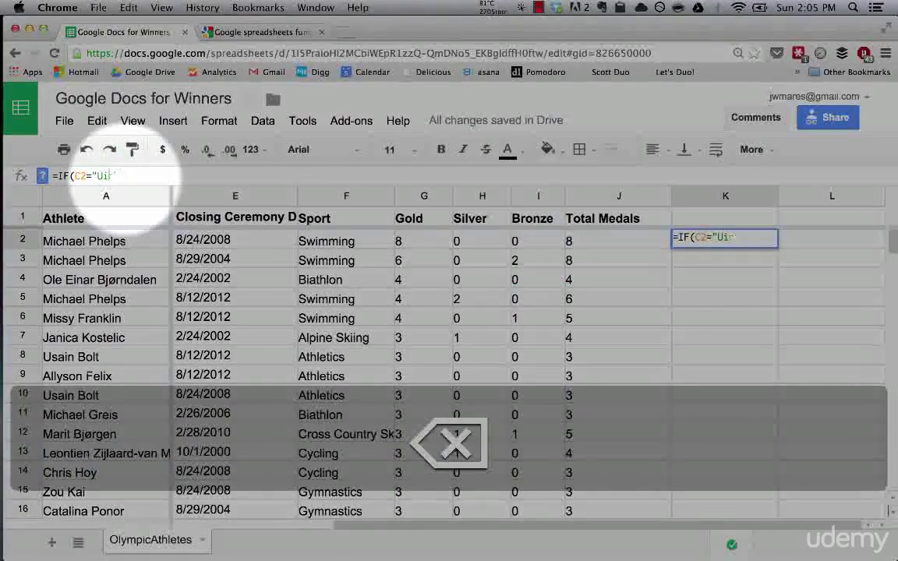
Finish =IF(C2="United States","USA","other") and confirm it to label the rows
{"action": "type", "text": "nited States\""}
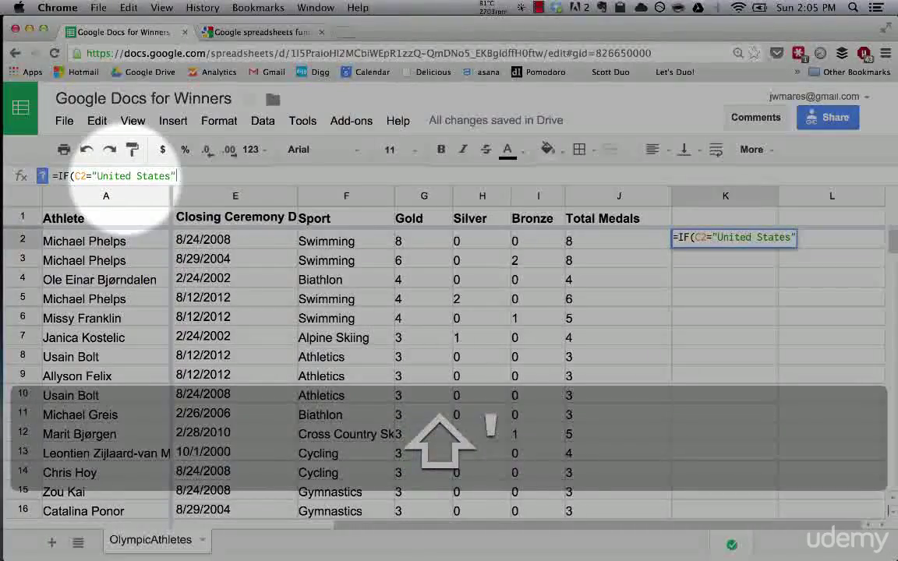
{"action": "type", "text": ","}
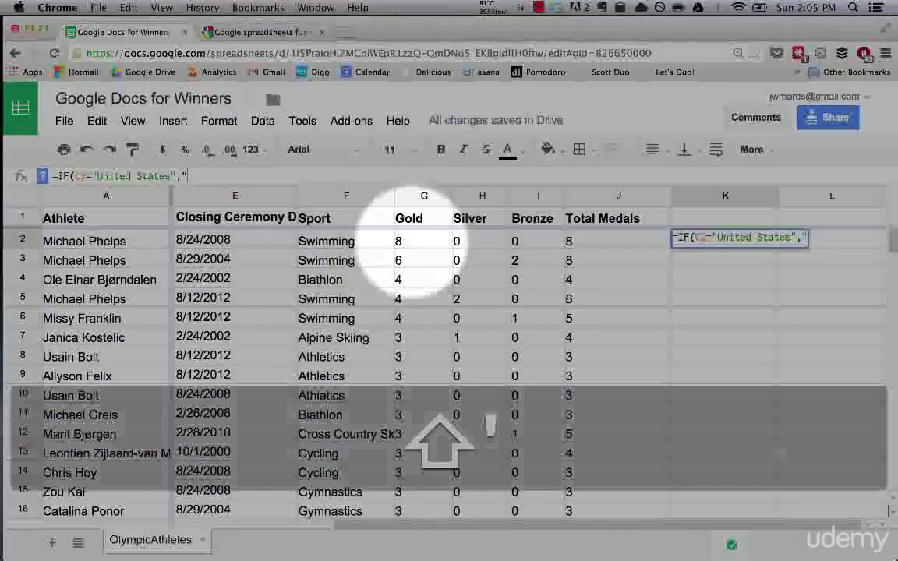
{"action": "type", "text": "USA\""}
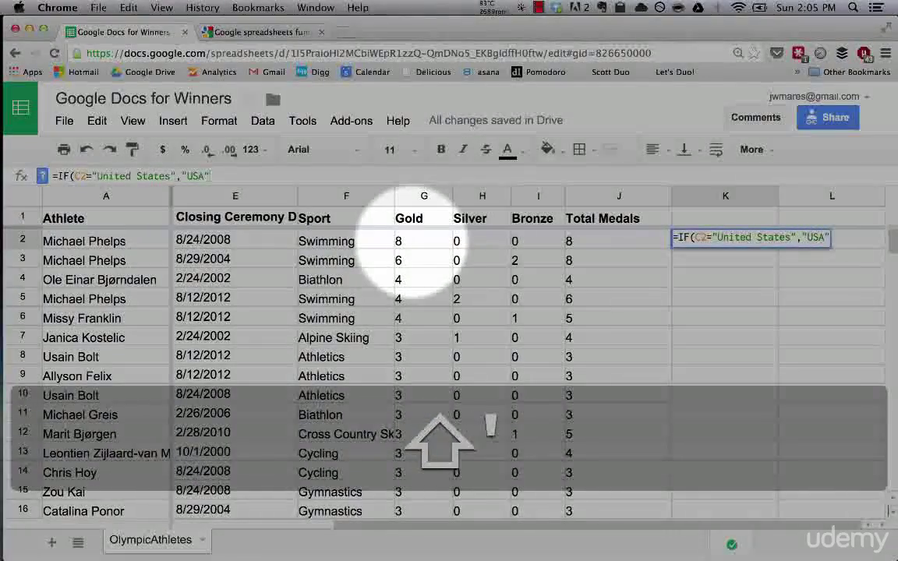
{"action": "type", "text": ",\"other"}
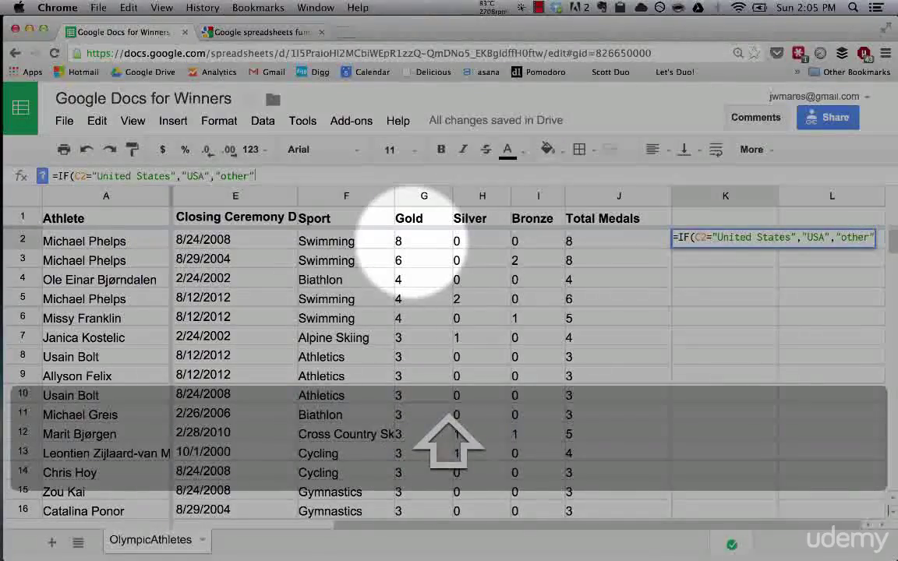
{"action": "key", "text": "Return"}
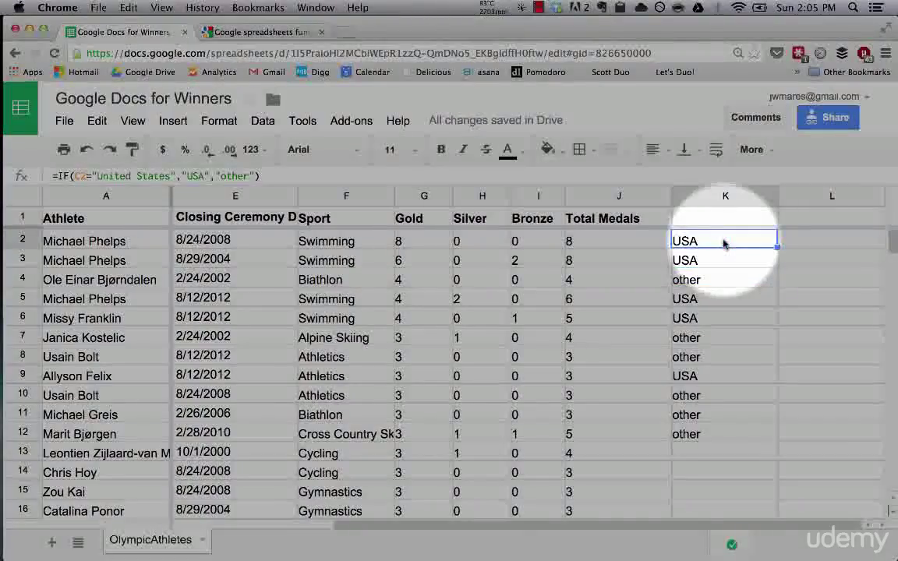
Add a conditional rule shading cells whose text contains USA with a light blue background
{"action": "left_click", "coordinate": [218, 120]}
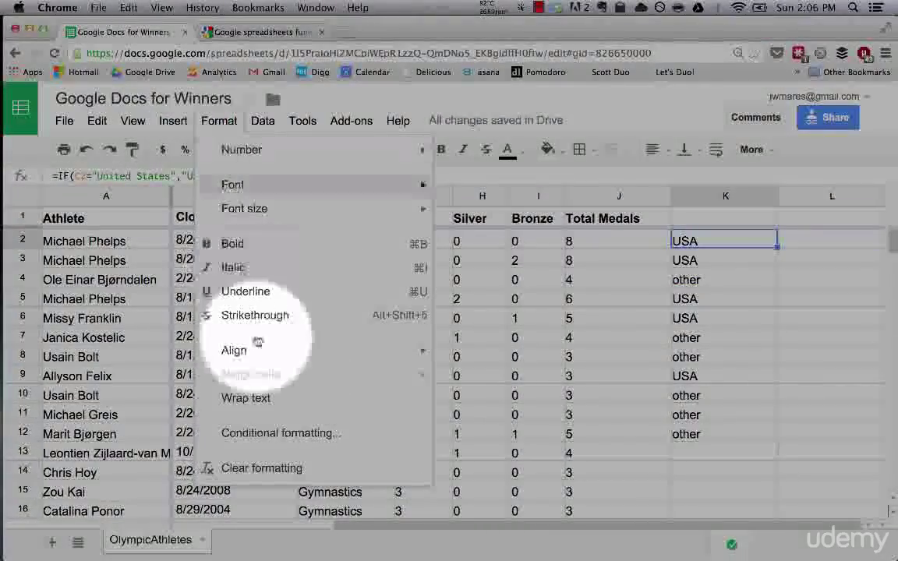
{"action": "left_click", "coordinate": [280, 433]}
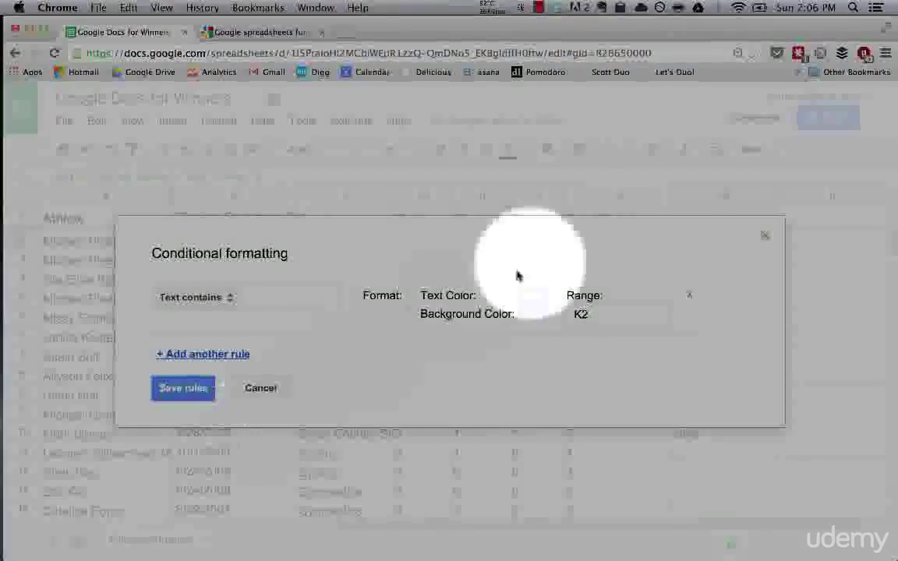
{"action": "type", "text": "US"}
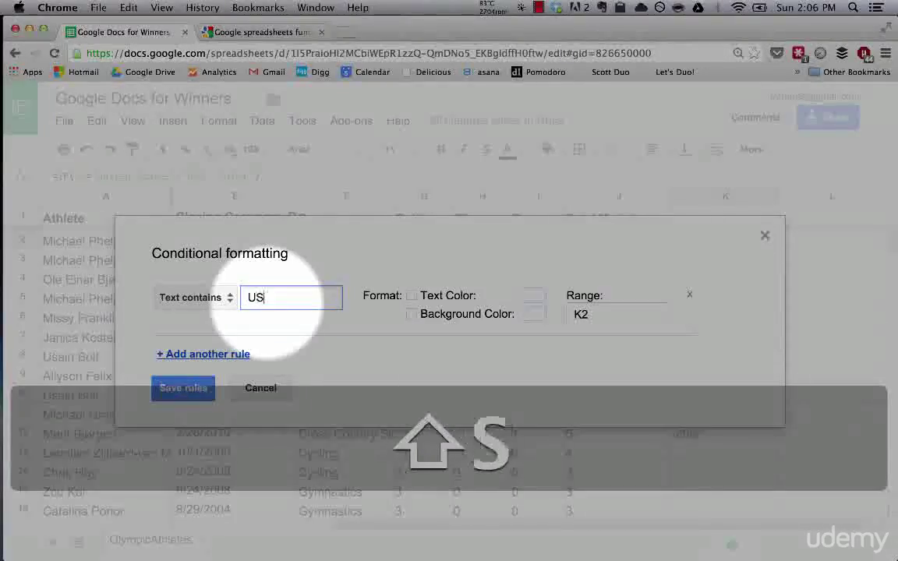
{"action": "left_click", "coordinate": [411, 313]}
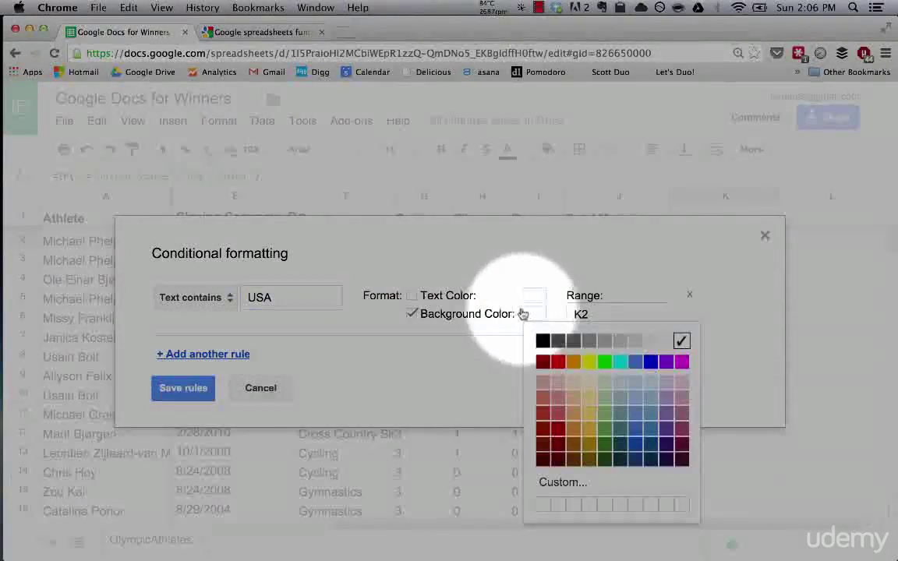
{"action": "left_click", "coordinate": [621, 362]}
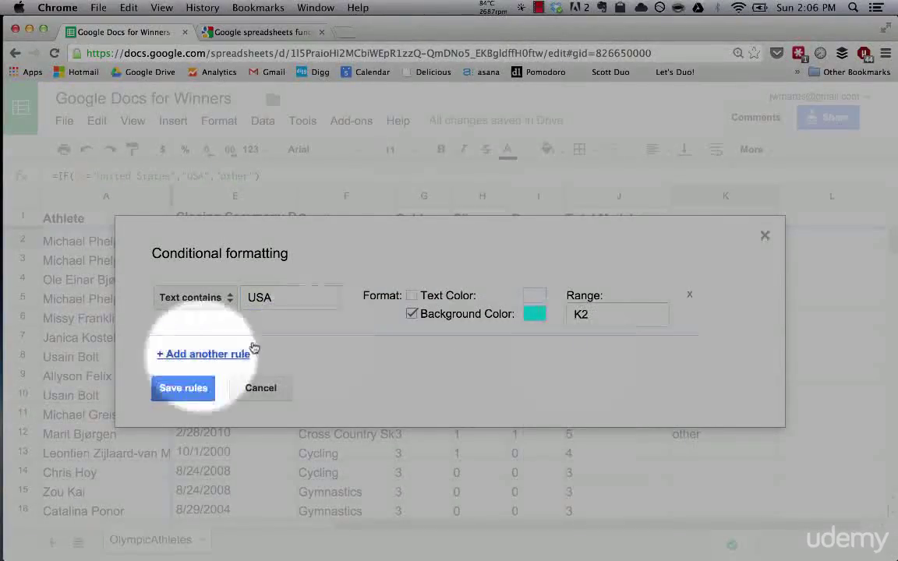
{"action": "left_click", "coordinate": [184, 387]}
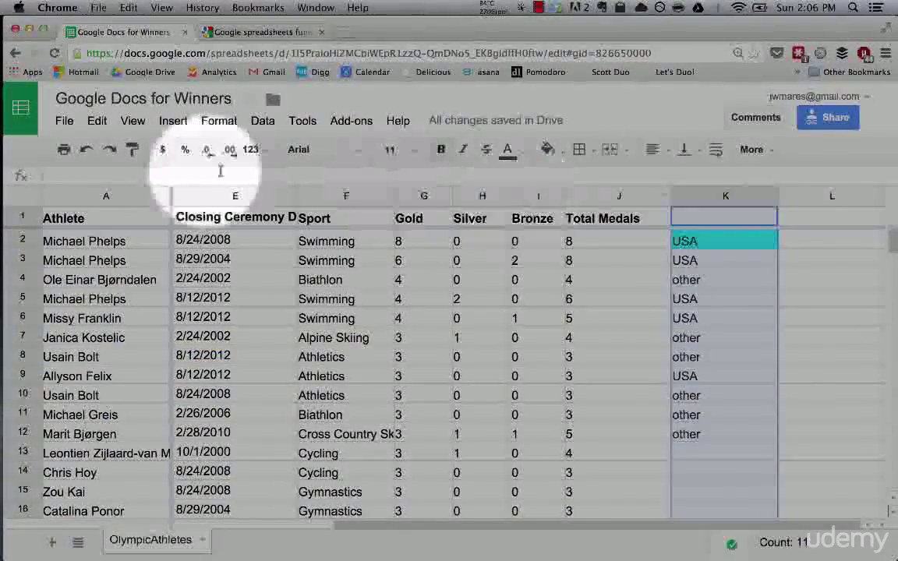
Reopen the rule, widen its range to K:K and save it across the whole column
{"action": "left_click", "coordinate": [218, 120]}
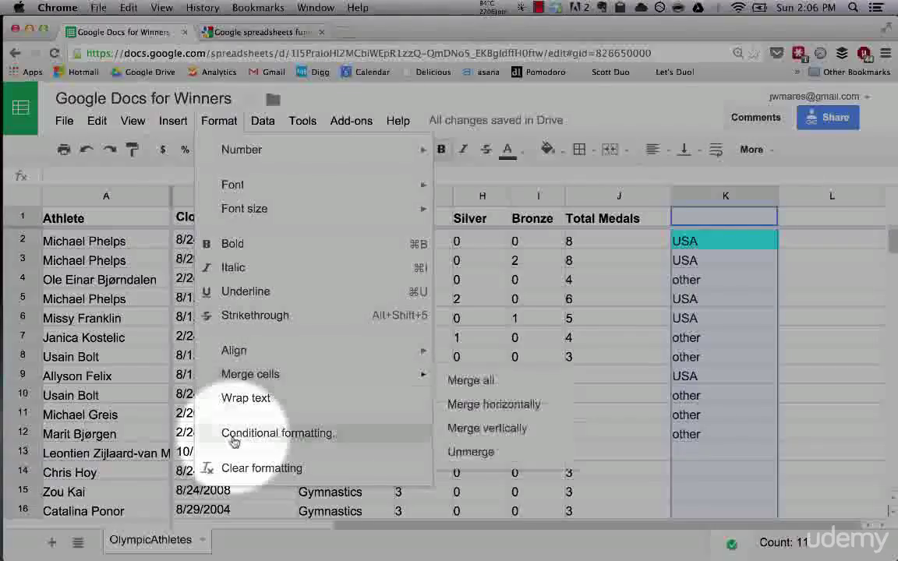
{"action": "left_click", "coordinate": [278, 433]}
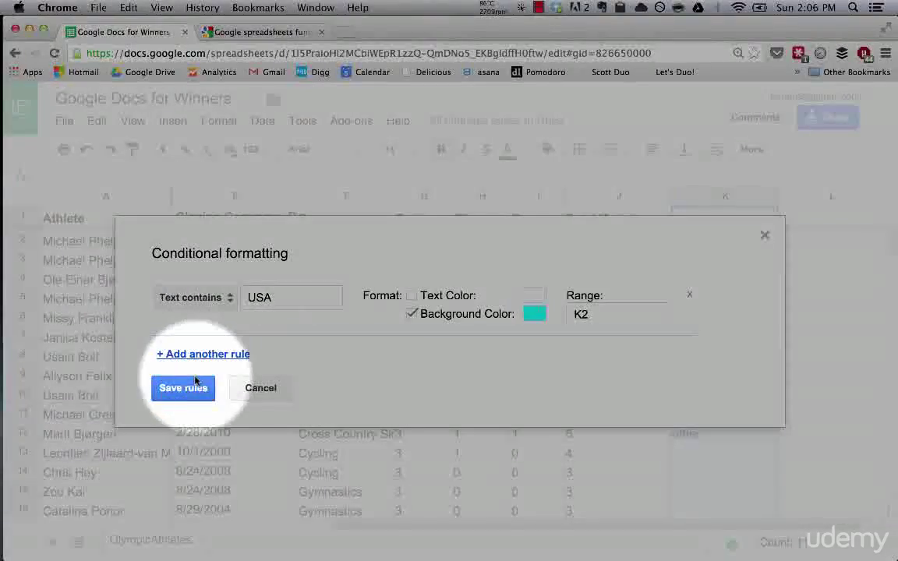
{"action": "left_click", "coordinate": [183, 387]}
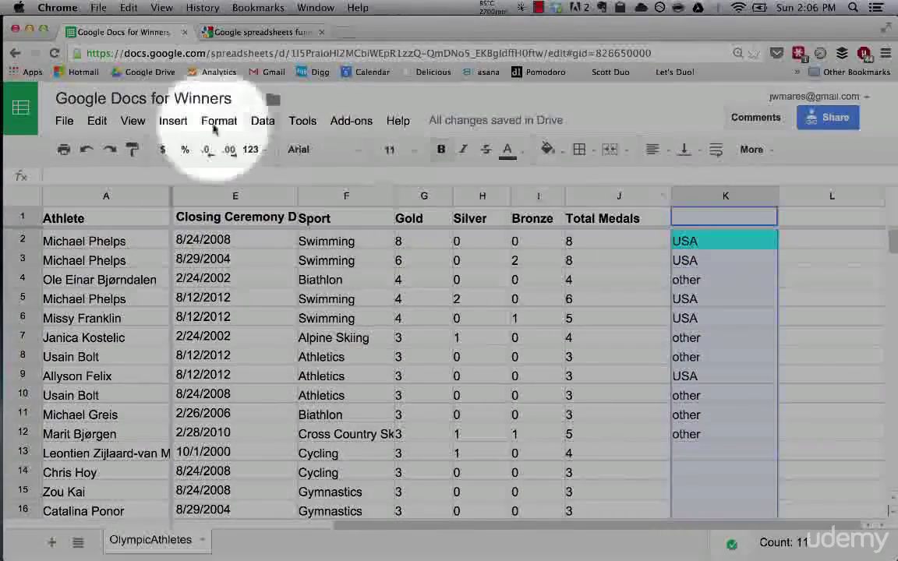
{"action": "left_click", "coordinate": [218, 120]}
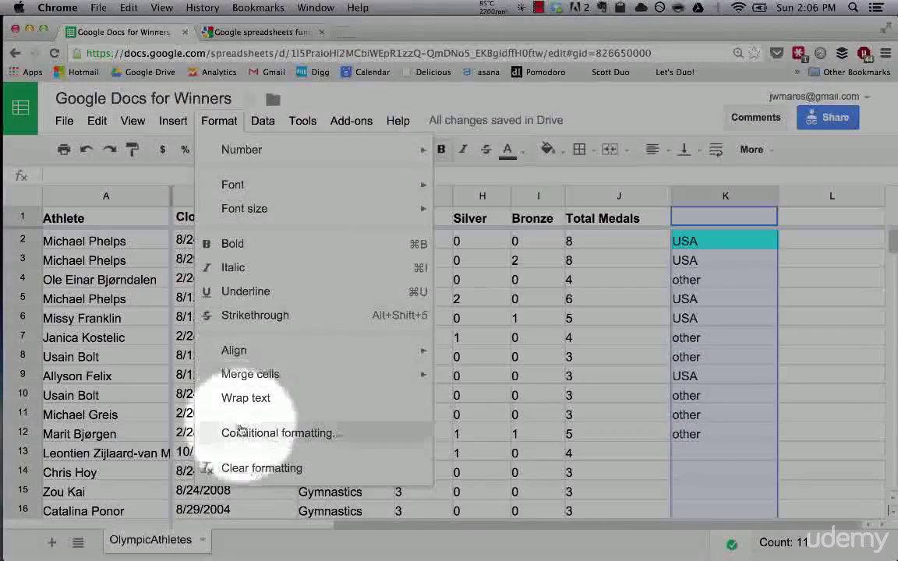
{"action": "left_click", "coordinate": [277, 433]}
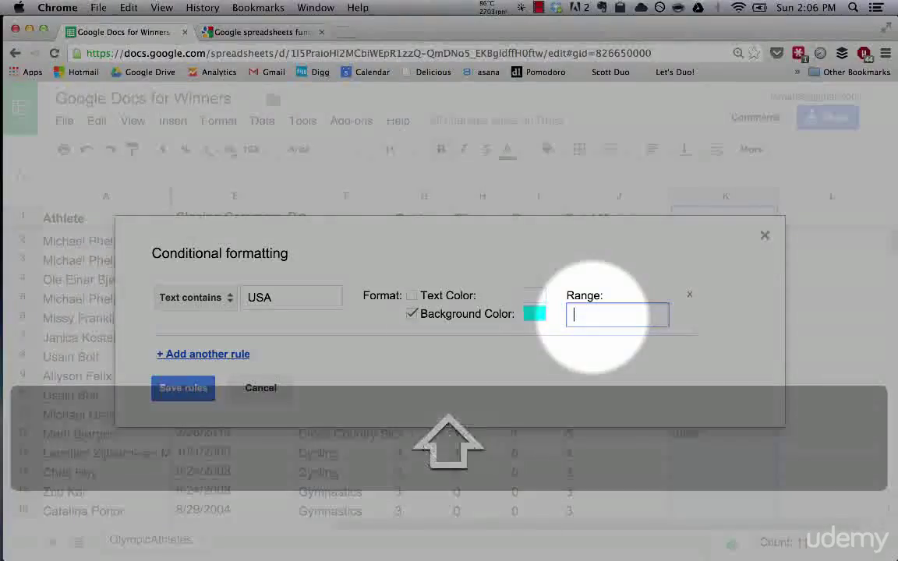
{"action": "type", "text": "K:K"}
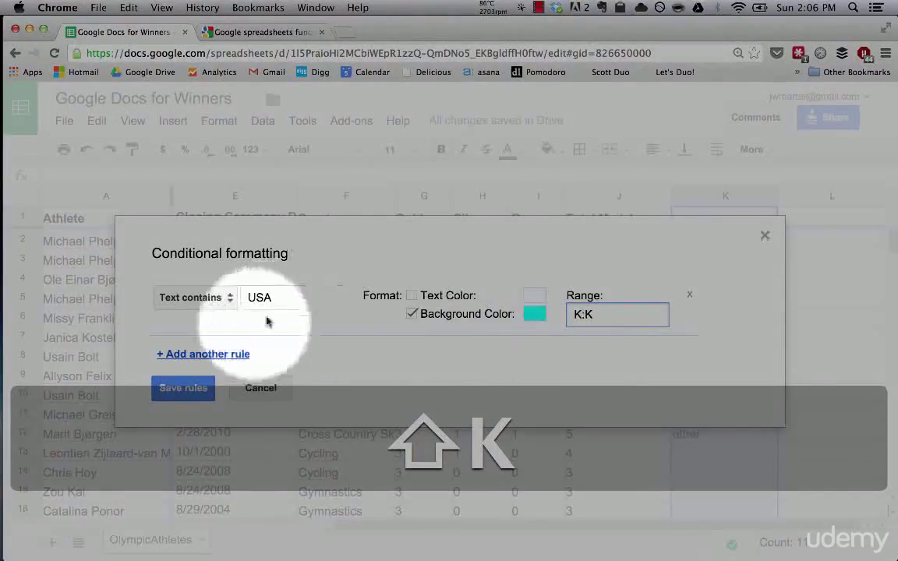
{"action": "left_click", "coordinate": [182, 387]}
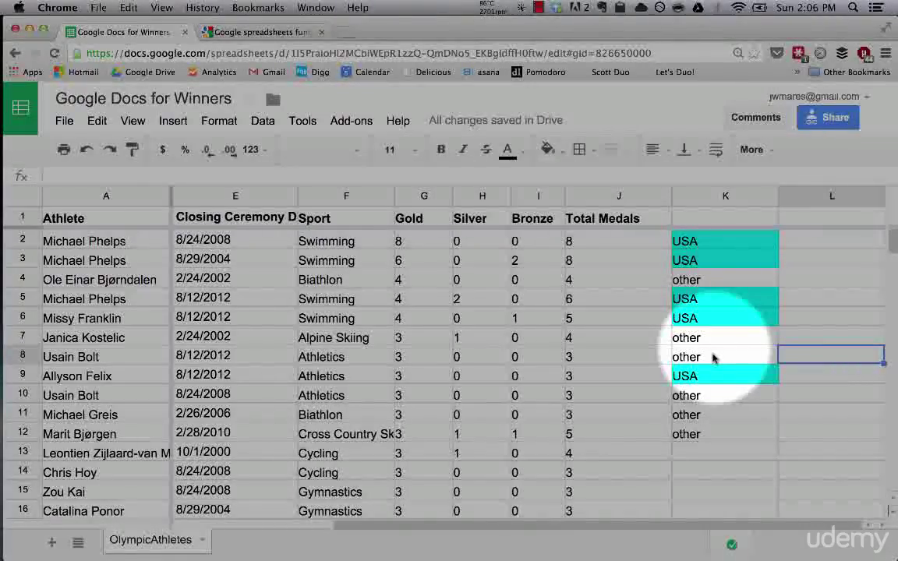
{"action": "left_click", "coordinate": [705, 433]}
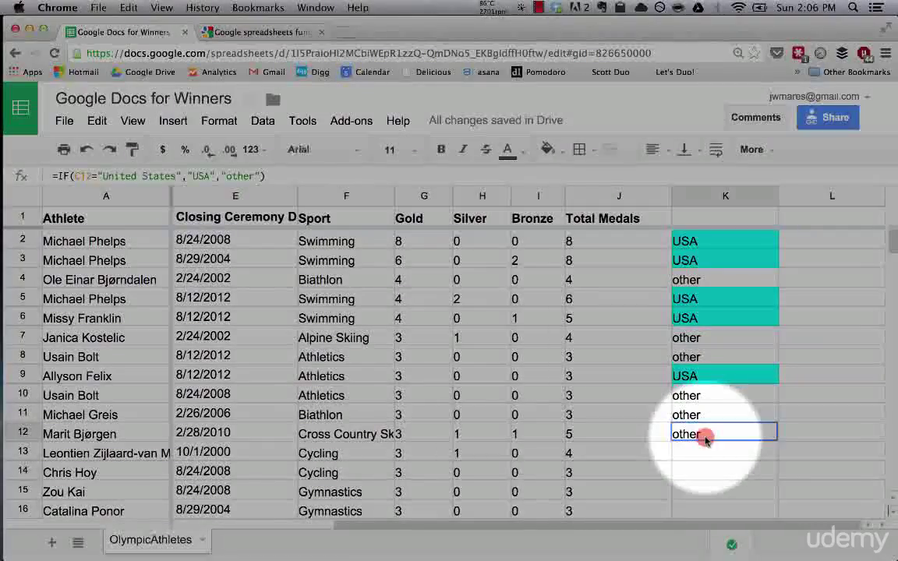